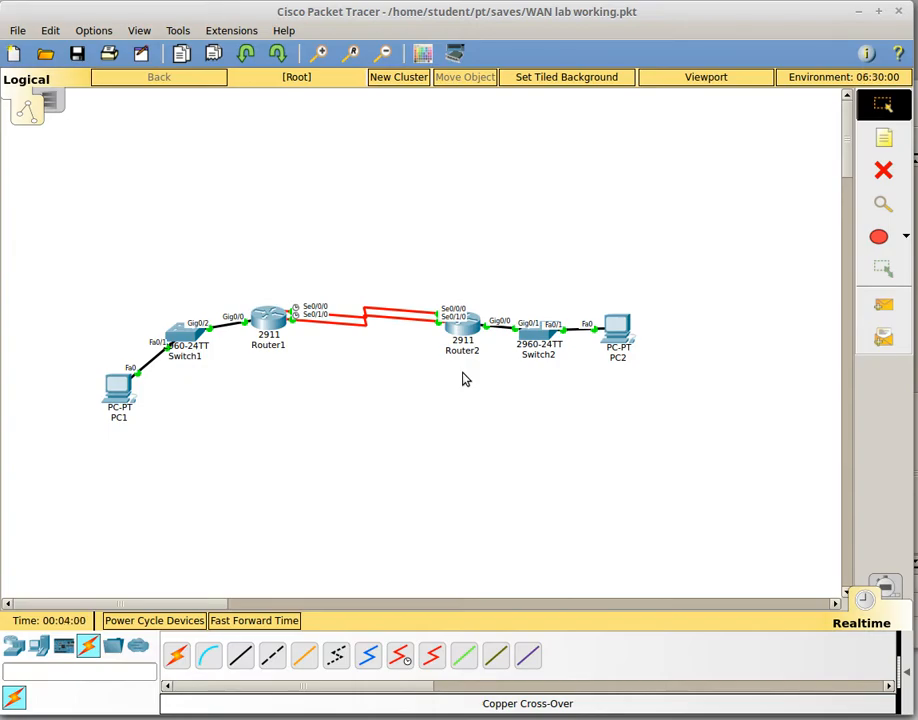
mouse_move(399, 283)
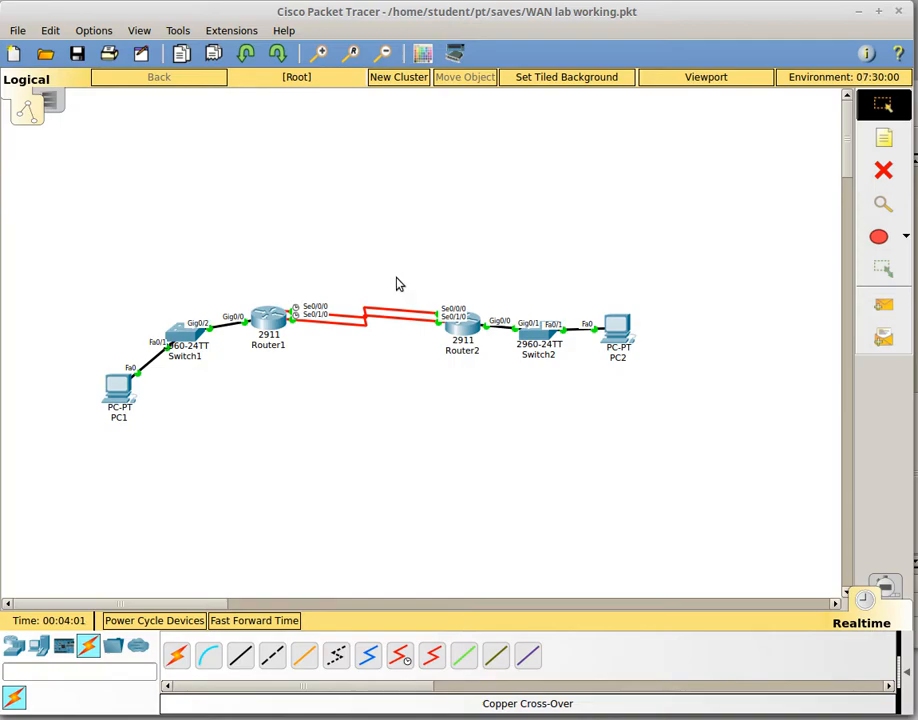
mouse_move(148, 386)
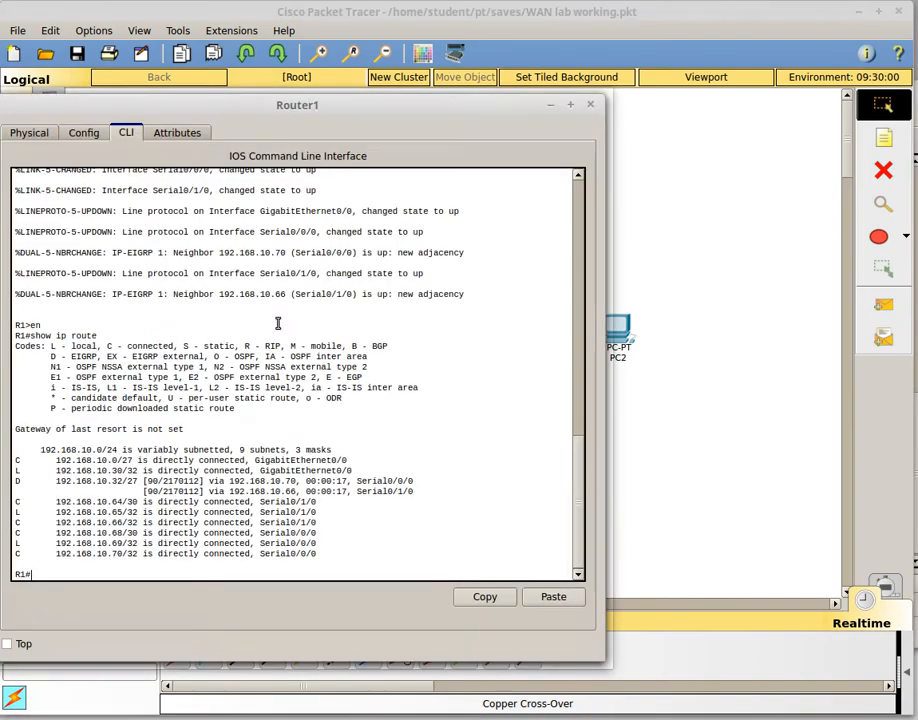
mouse_move(525, 385)
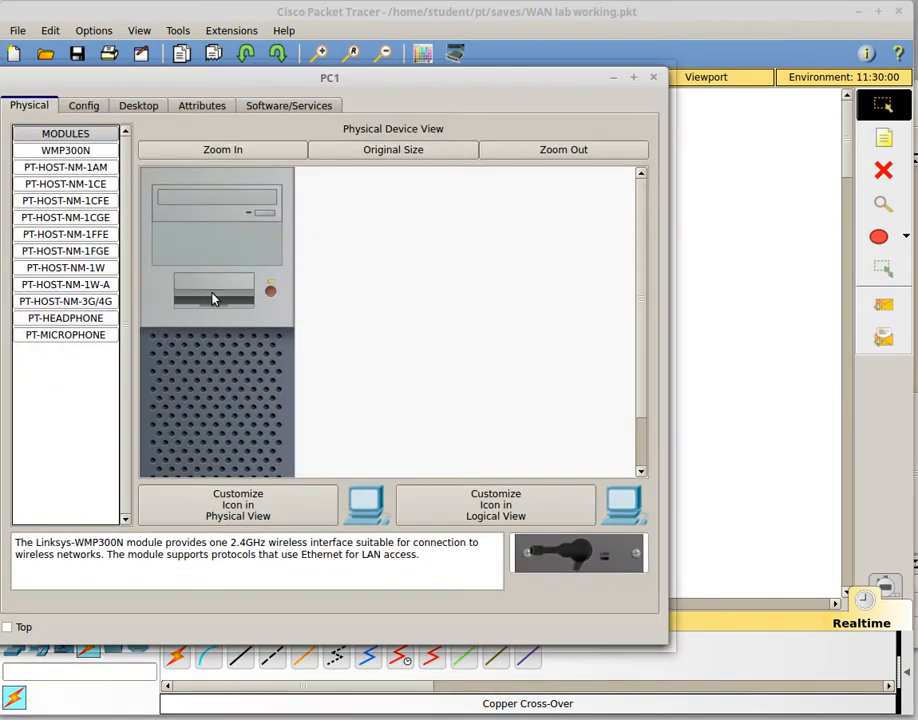
Open PC1's Command Prompt to ping 192.168.10.33 across the WAN
left_click(138, 105)
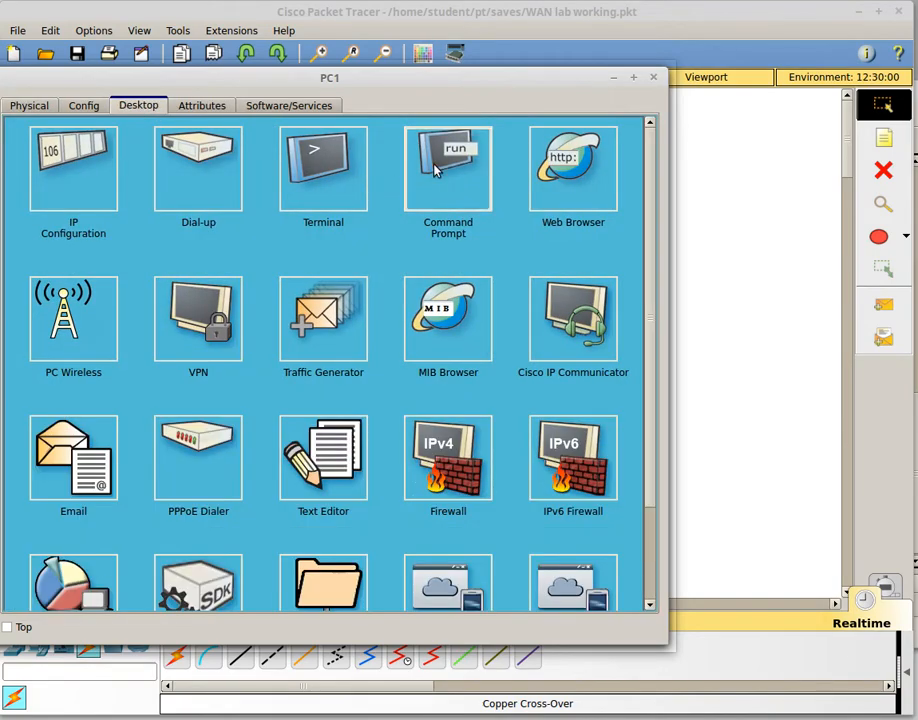
left_click(448, 167)
type("ping 192.168.10.33")
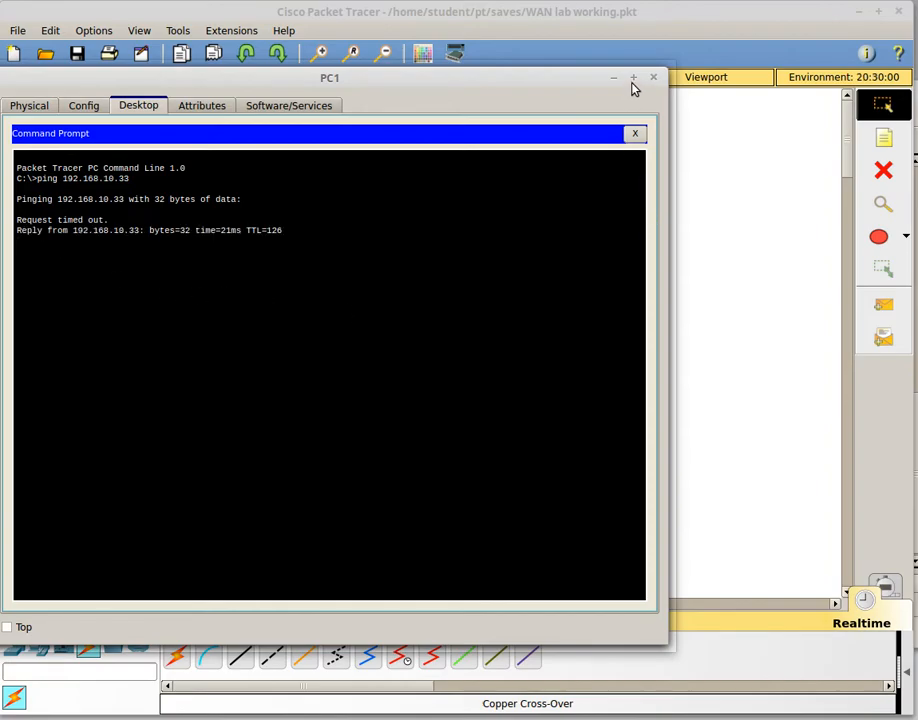
Close PC1 and review Router1's routing table showing both EIGRP routes to 192.168.10.32/27
left_click(653, 77)
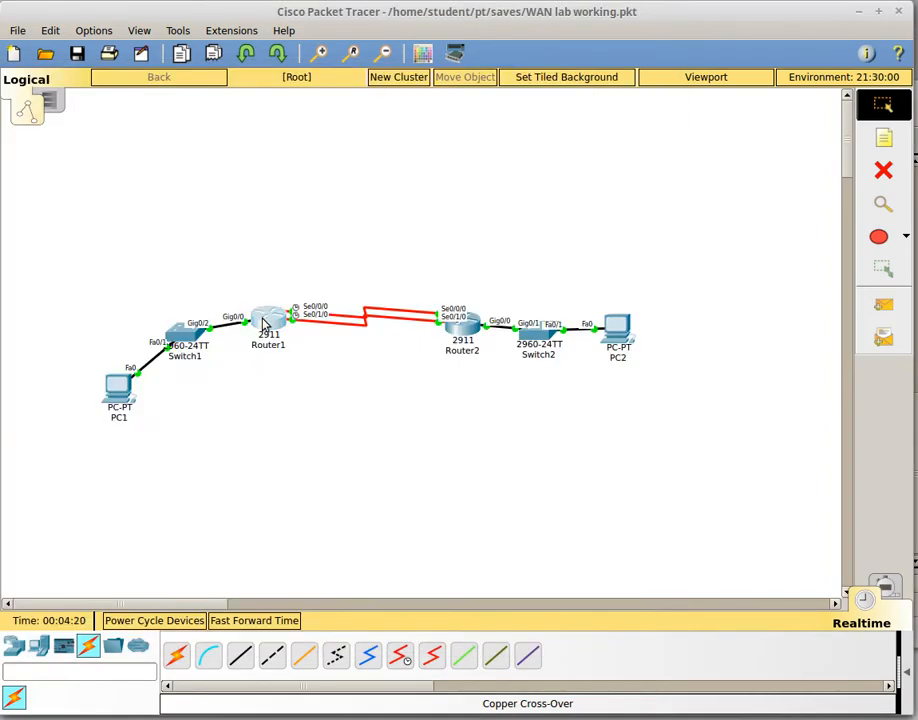
left_click(267, 318)
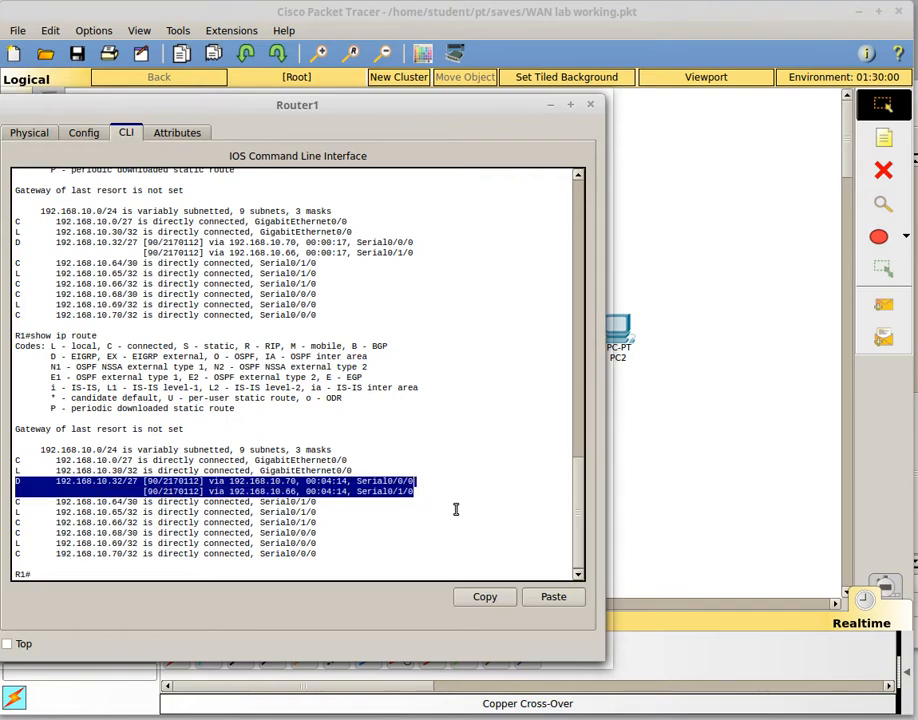
left_click(589, 104)
type("show int serial")
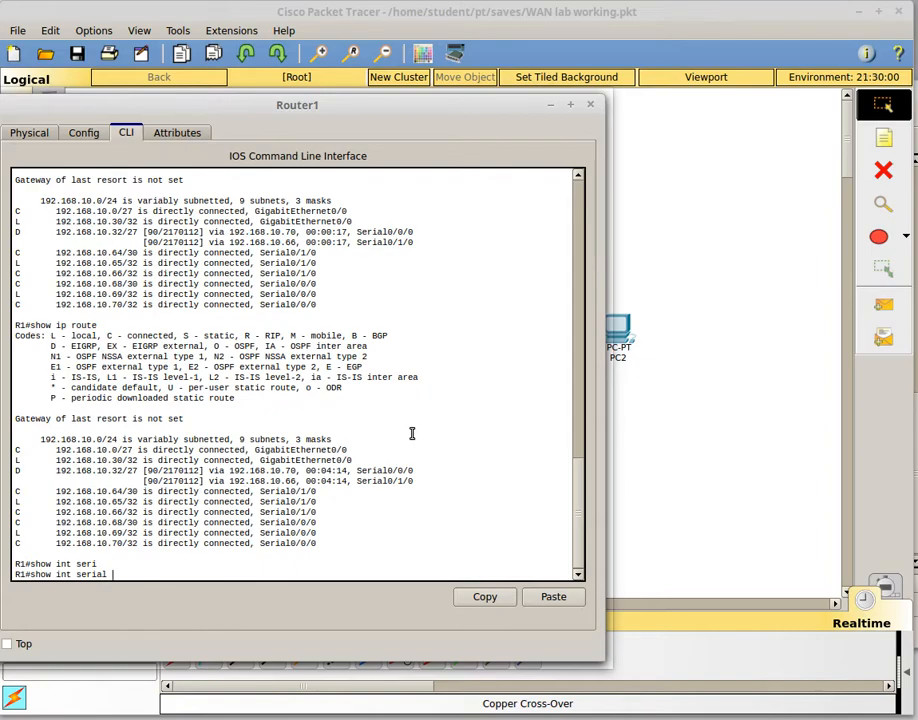
Show Router1's Serial0/1/0 status, then its running config with PAP and CHAP
type("0/1/0")
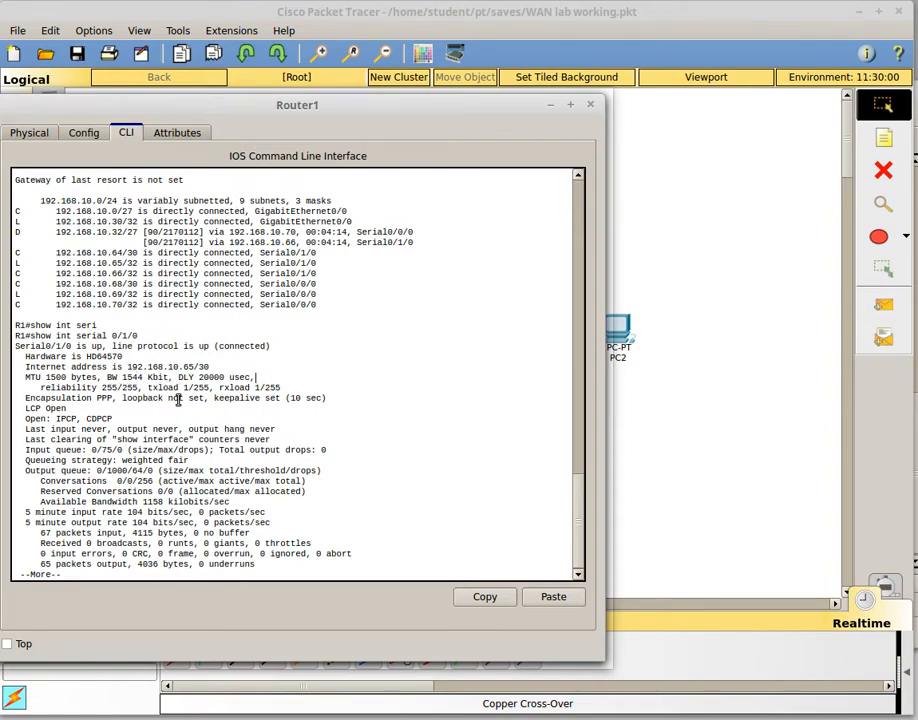
type("show run")
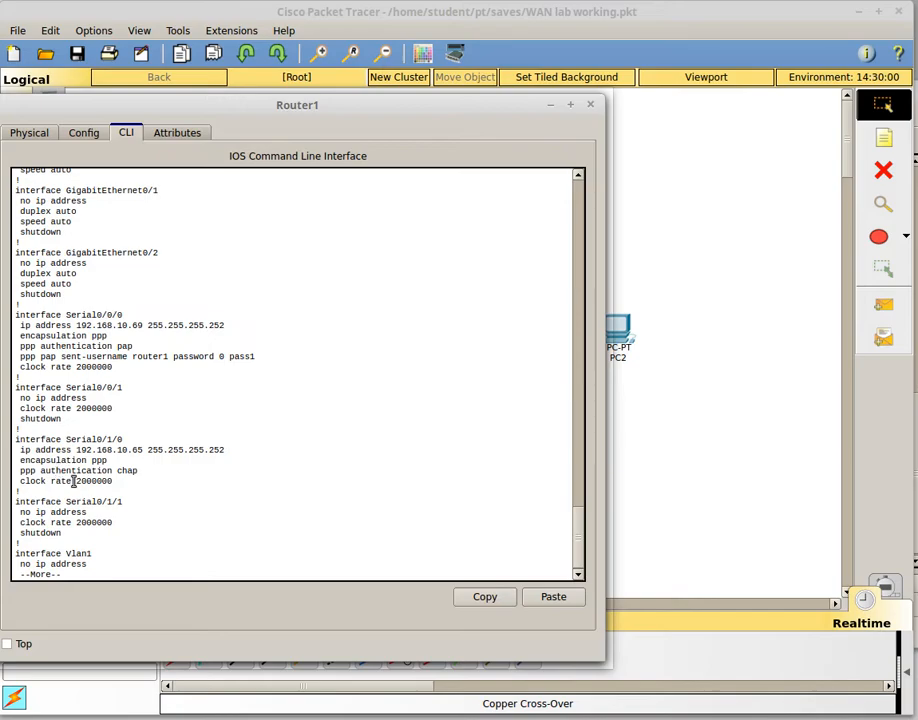
double_click(93, 481)
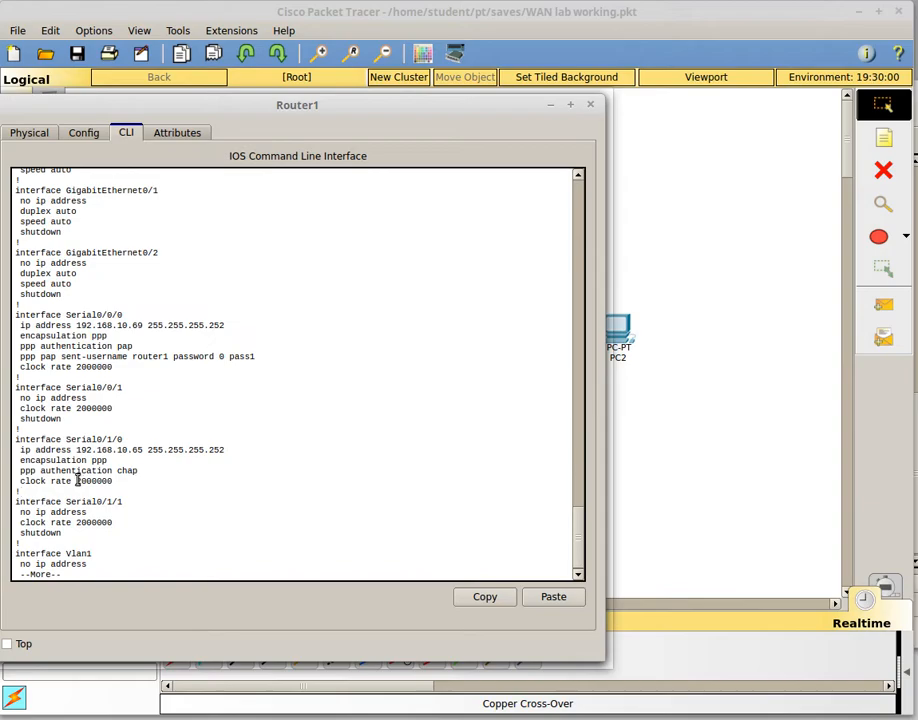
double_click(86, 481)
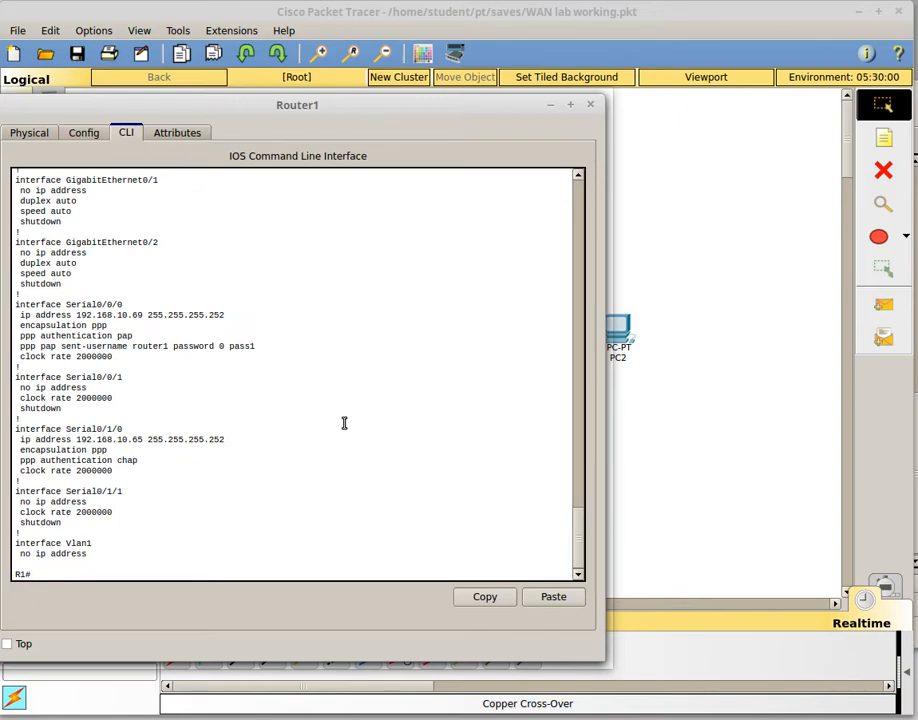
Enter Router1's Serial0/1/0 interface config (conf t) and enter bandwidth 2000
type("cont")
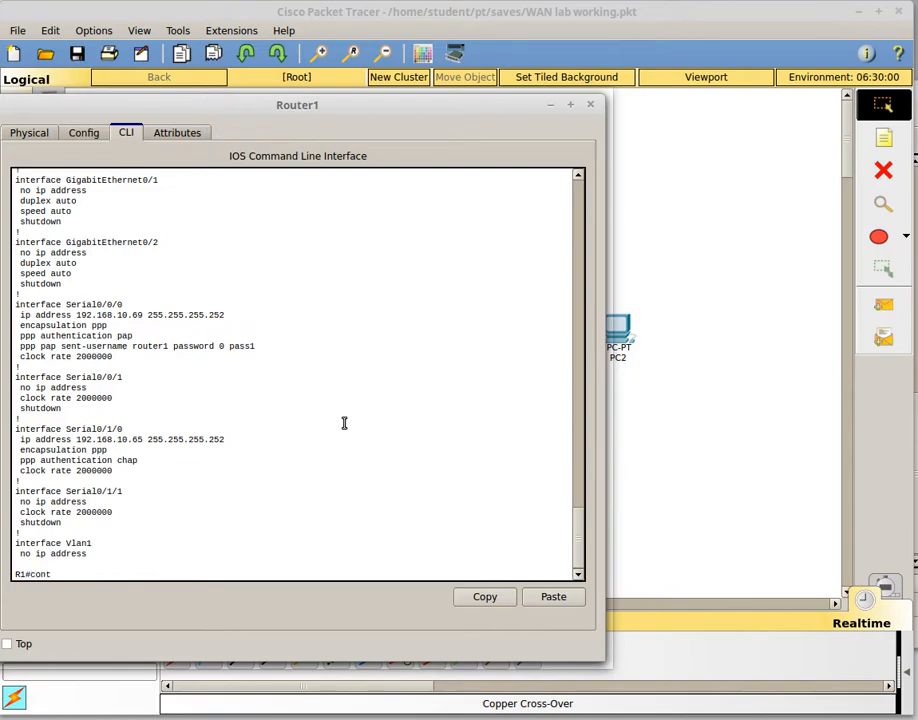
type("conf t")
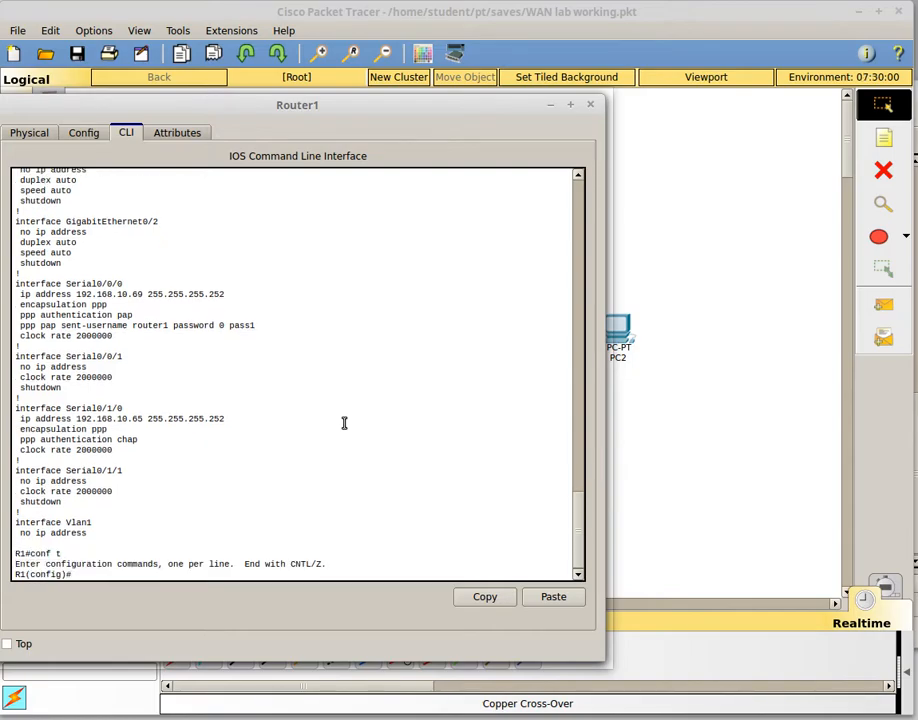
type("int")
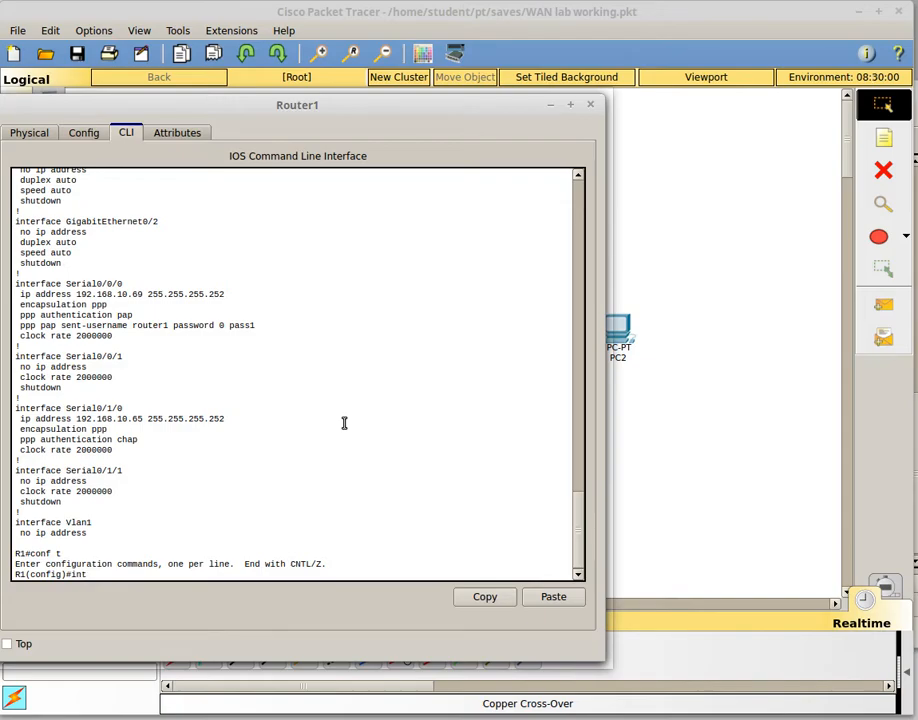
type("serial 0/1/0")
type("n")
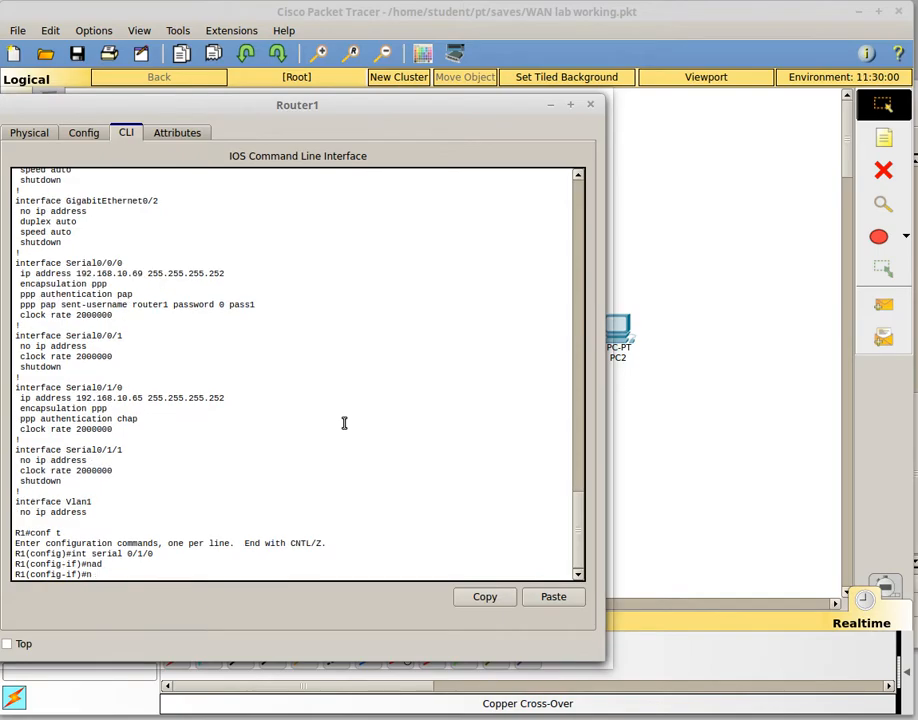
type("b")
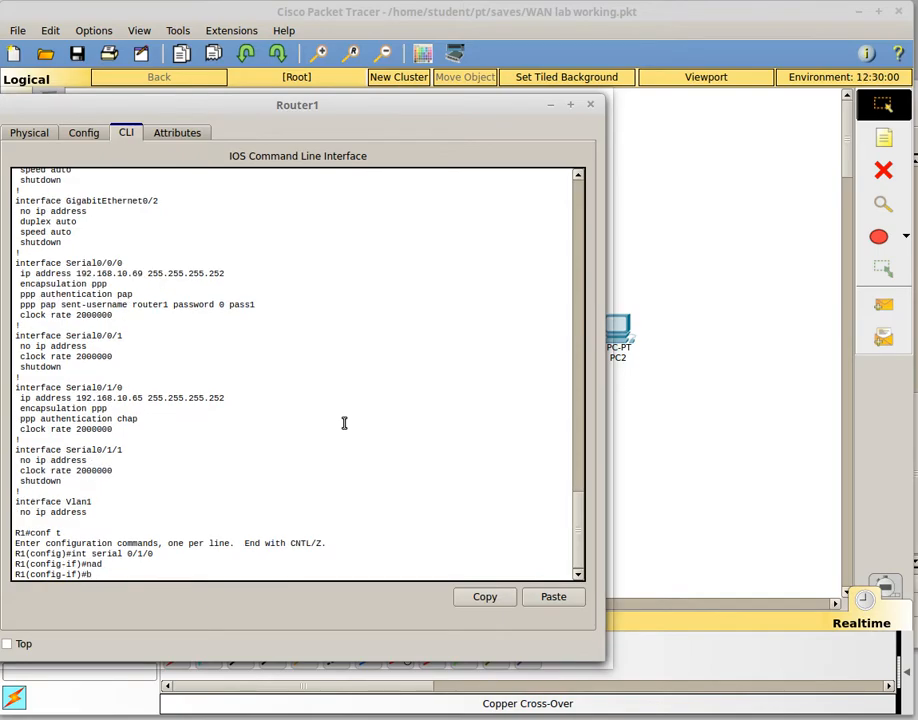
type("bandwidth")
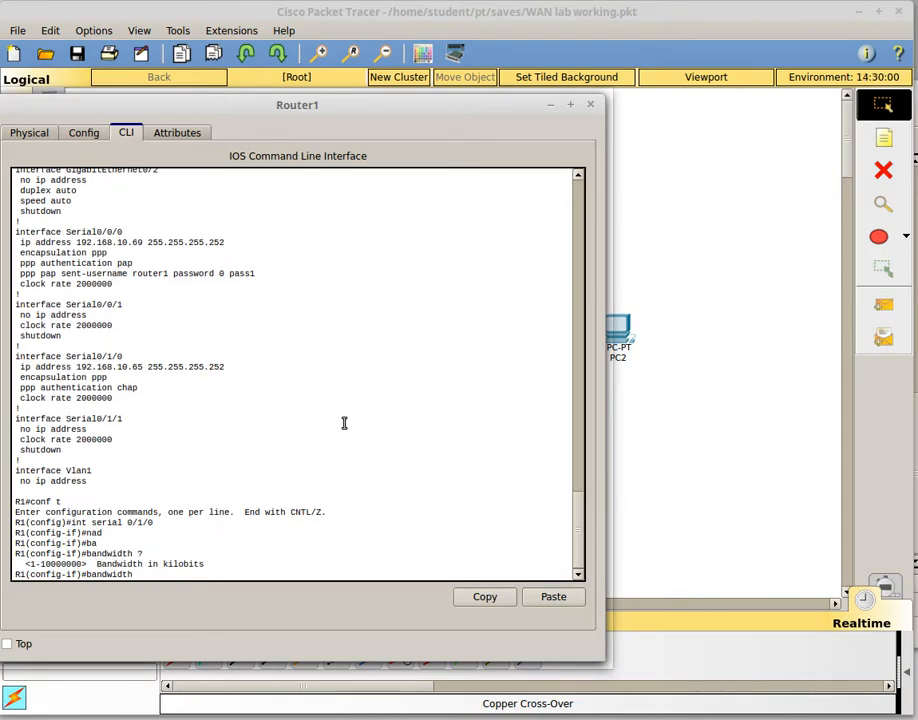
type("2000")
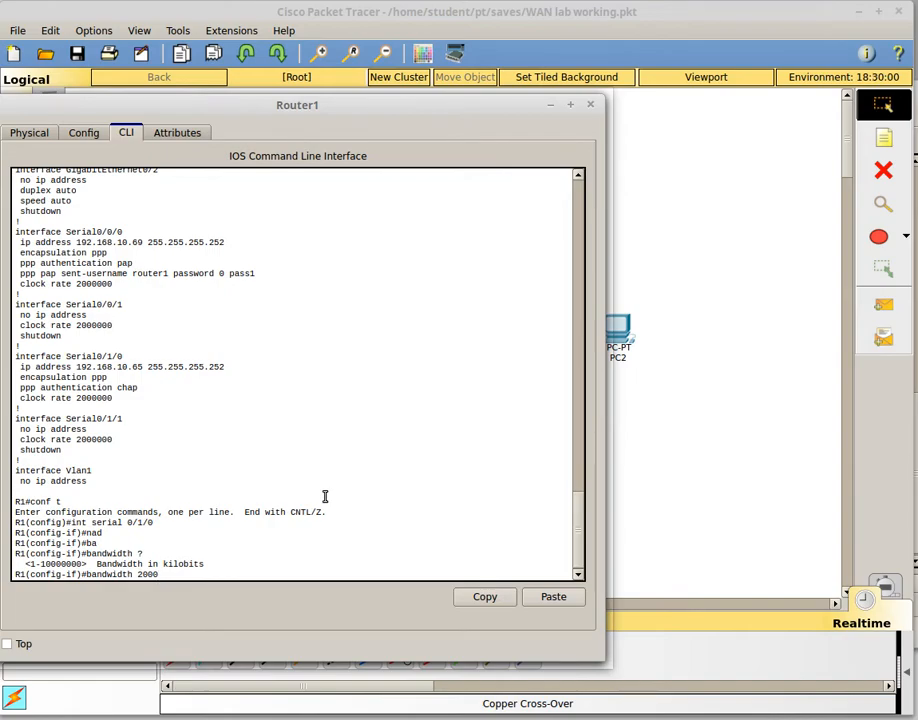
Switch to Router2's CLI and set its Serial0/1/0 bandwidth to 2000 kbps
left_click(590, 104)
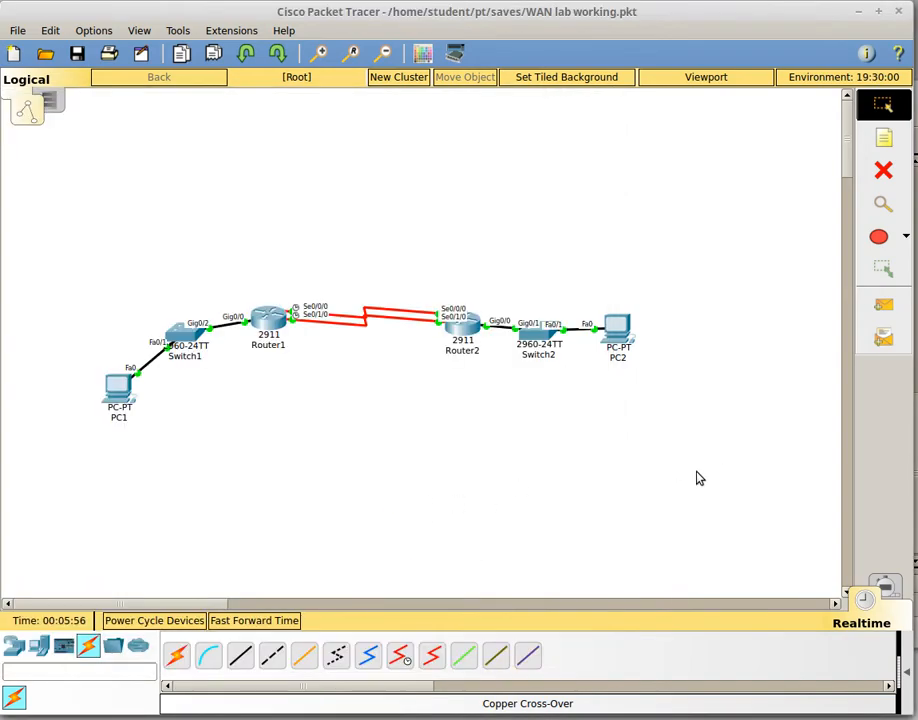
left_click(462, 318)
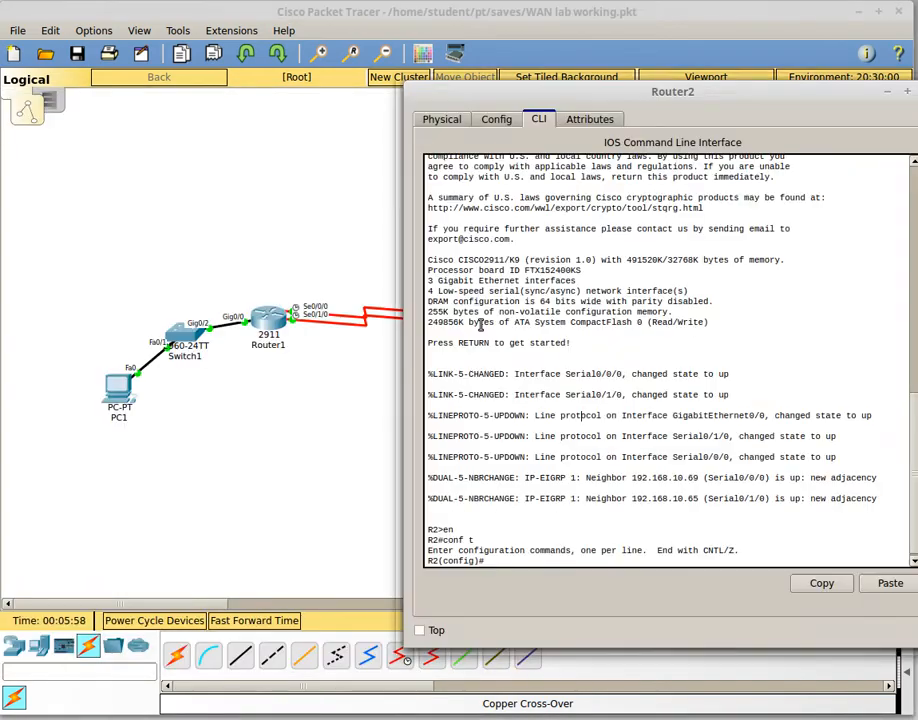
type("i")
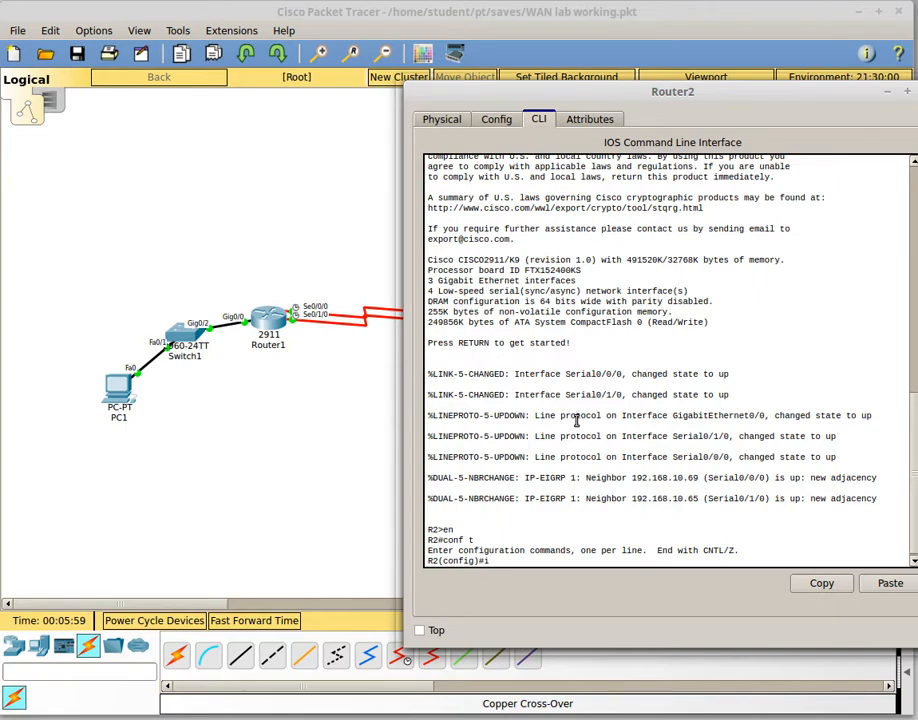
type("int serial 0/1/0")
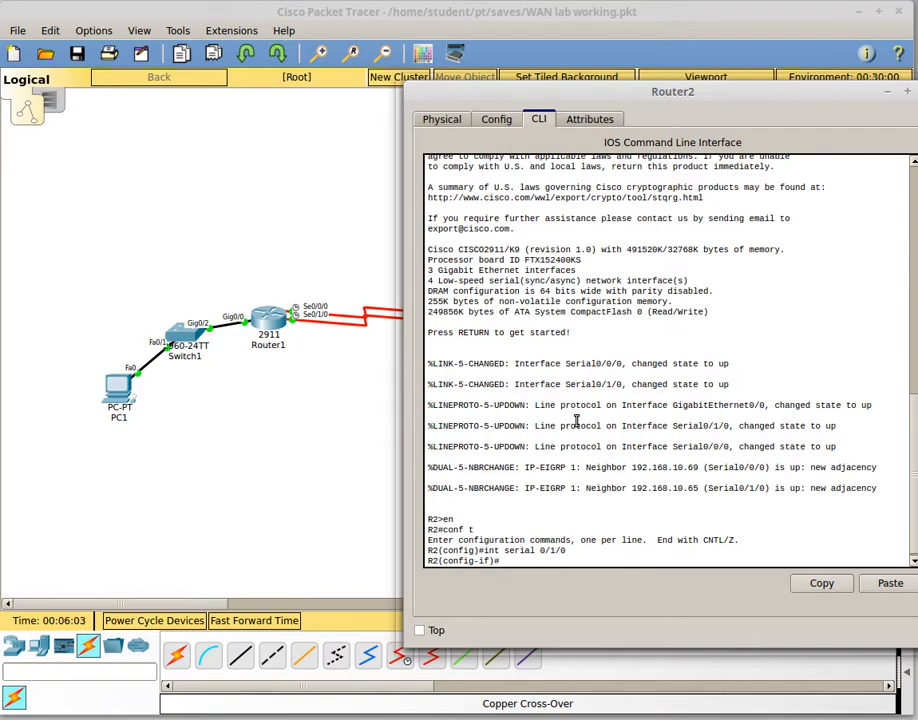
type("bandwidth 20")
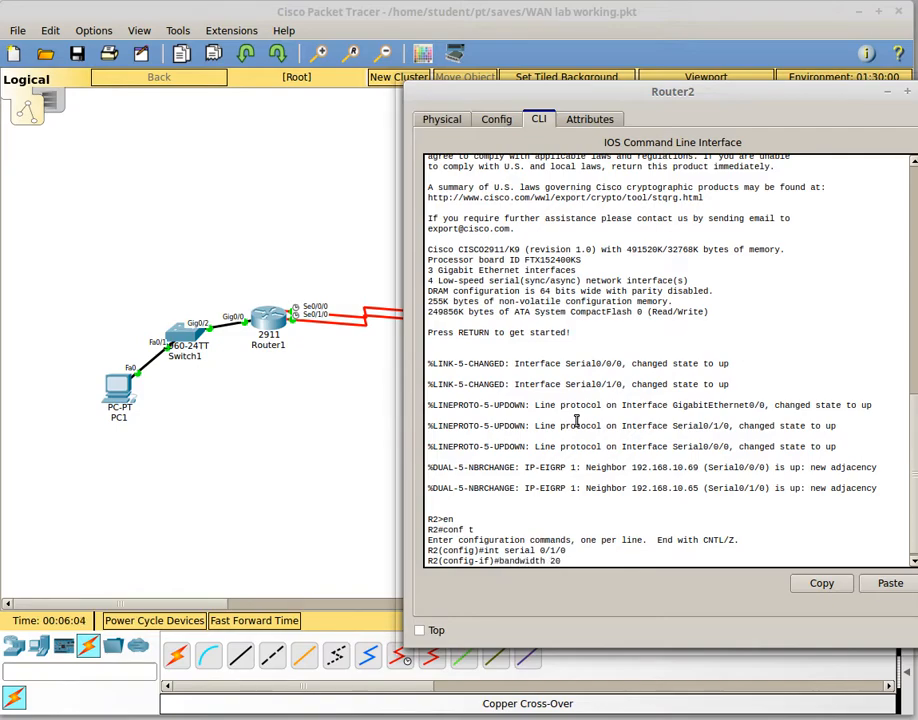
type("bandwidth 2000")
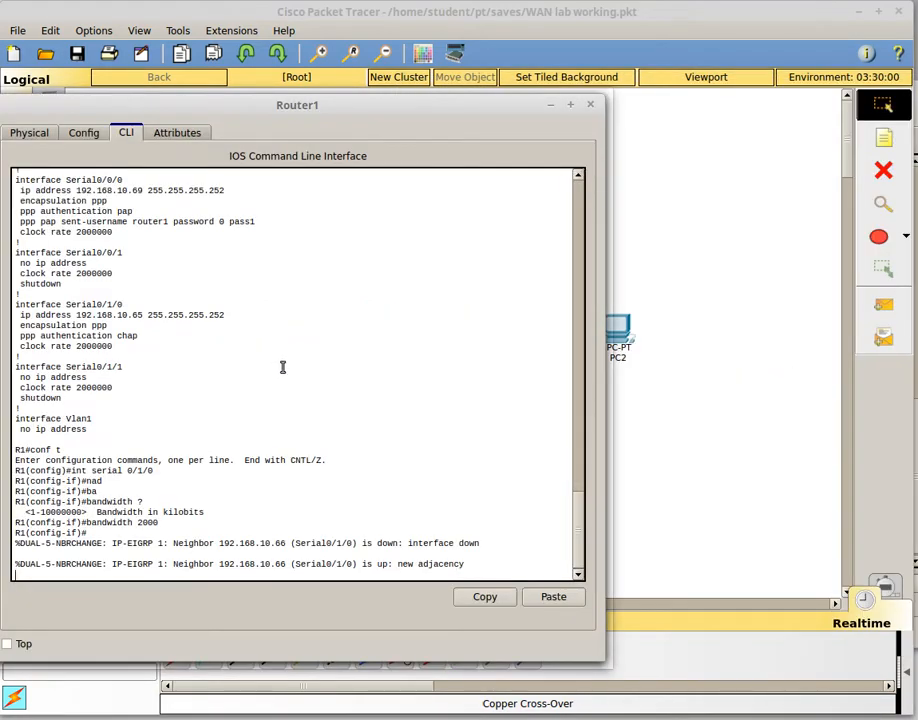
Check Router1 Serial0/1/0 shows BW 2000 Kbit and view its single EIGRP route
type("int serial 0/1/0")
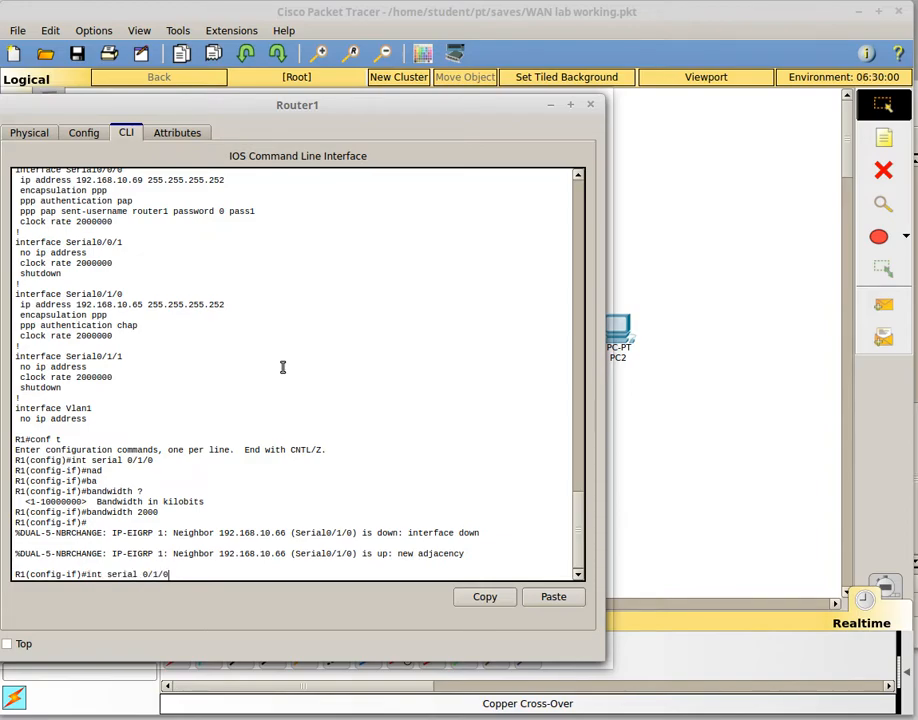
type("do show")
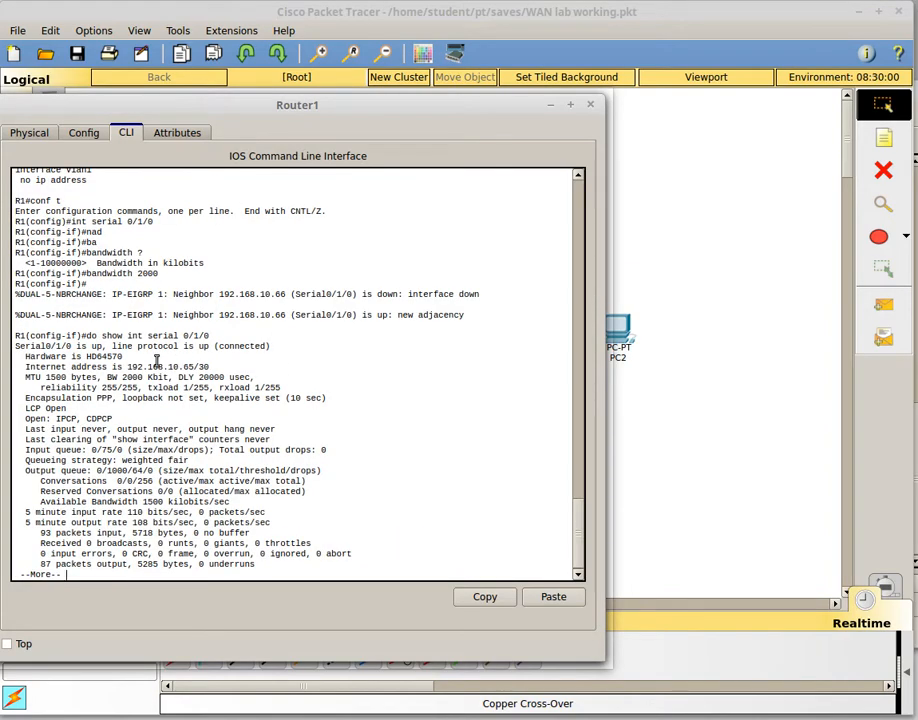
double_click(120, 377)
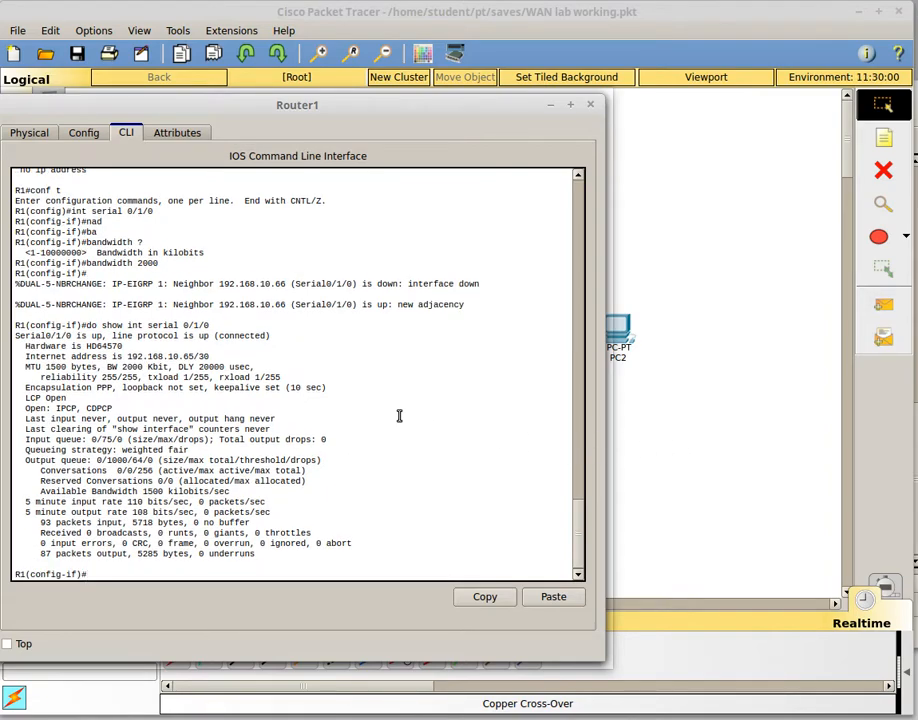
type("do show ip route")
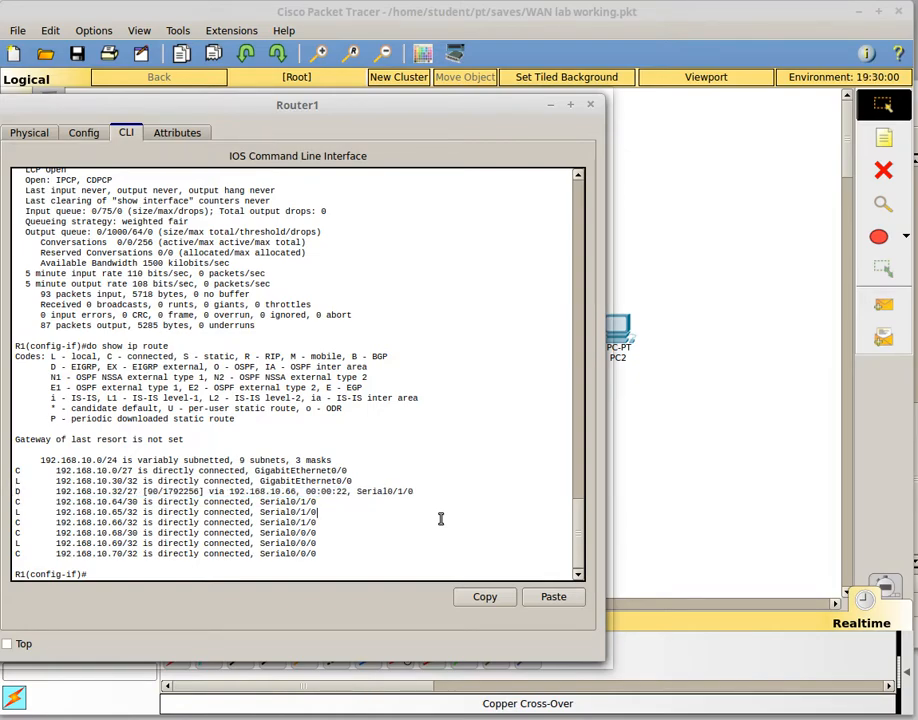
Show Router1's Serial0/0/0 details, whose bandwidth is still 1544 Kbit
type("show")
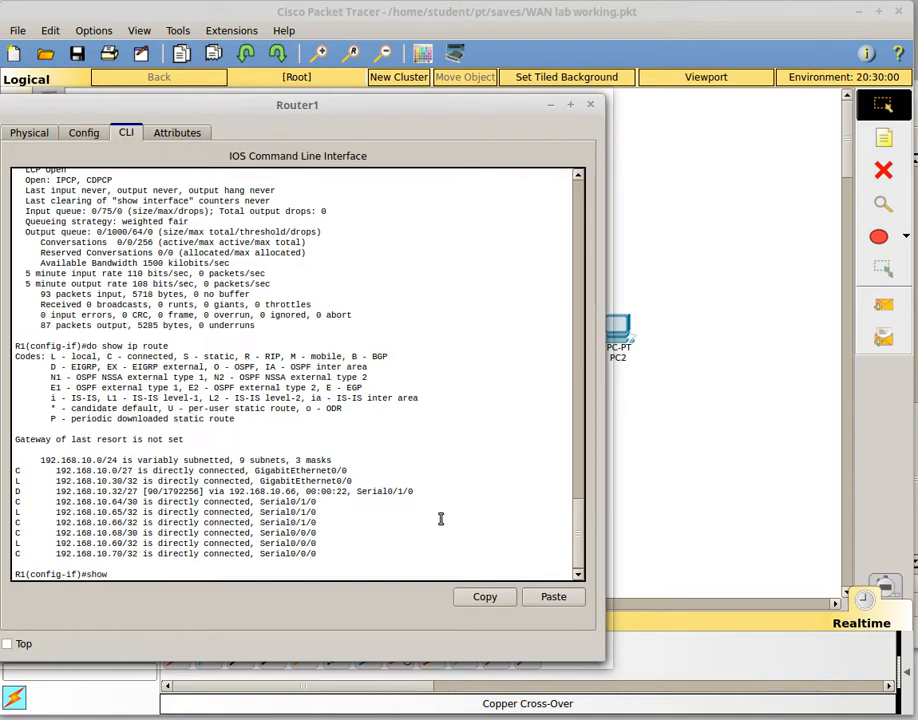
type("ser")
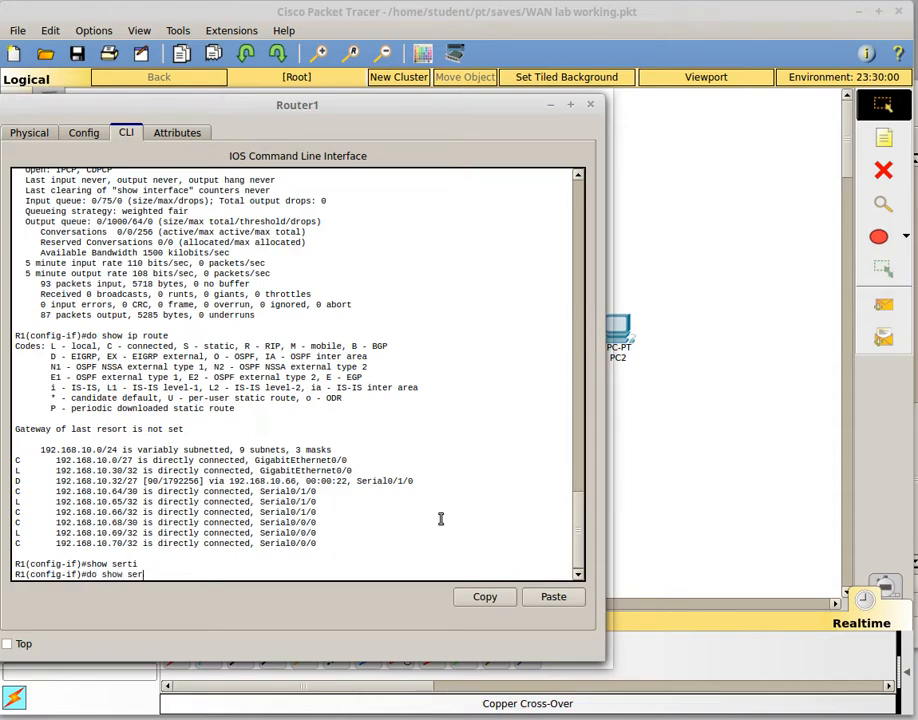
type("ial 0/0/0")
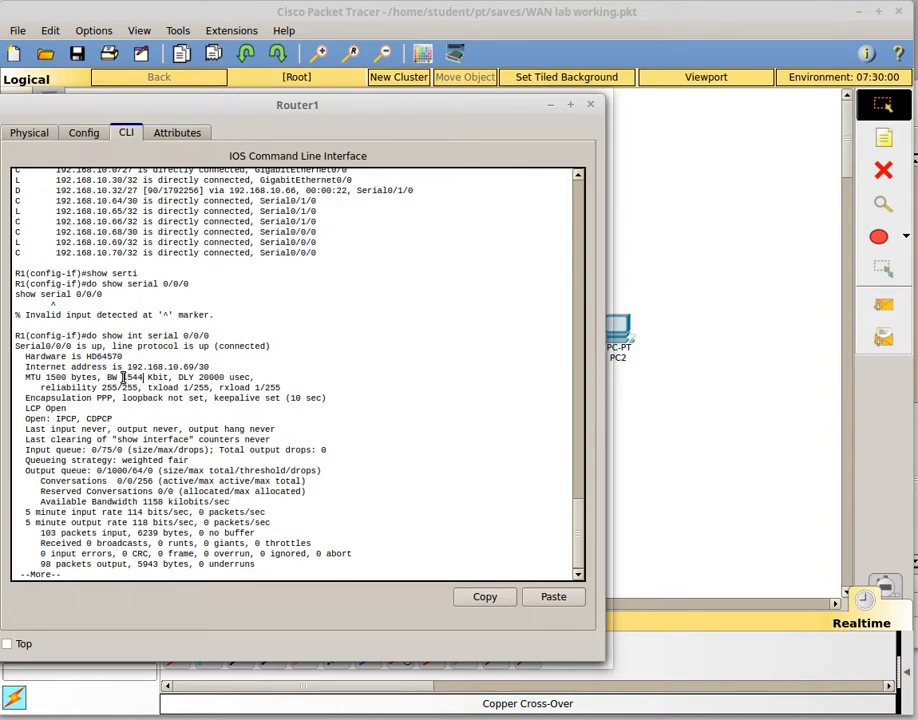
double_click(133, 377)
type("do s")
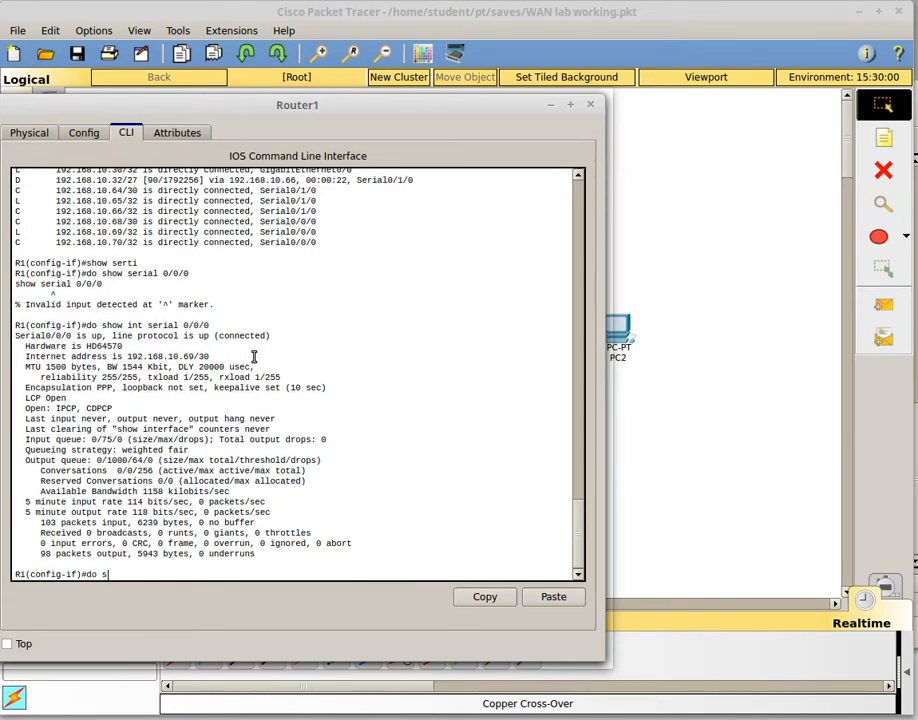
Show Router1's EIGRP topology: unequal-metric paths to 192.168.10.32/27 via Serial0/1/0 and Serial0/0/0
type("how ip eirg")
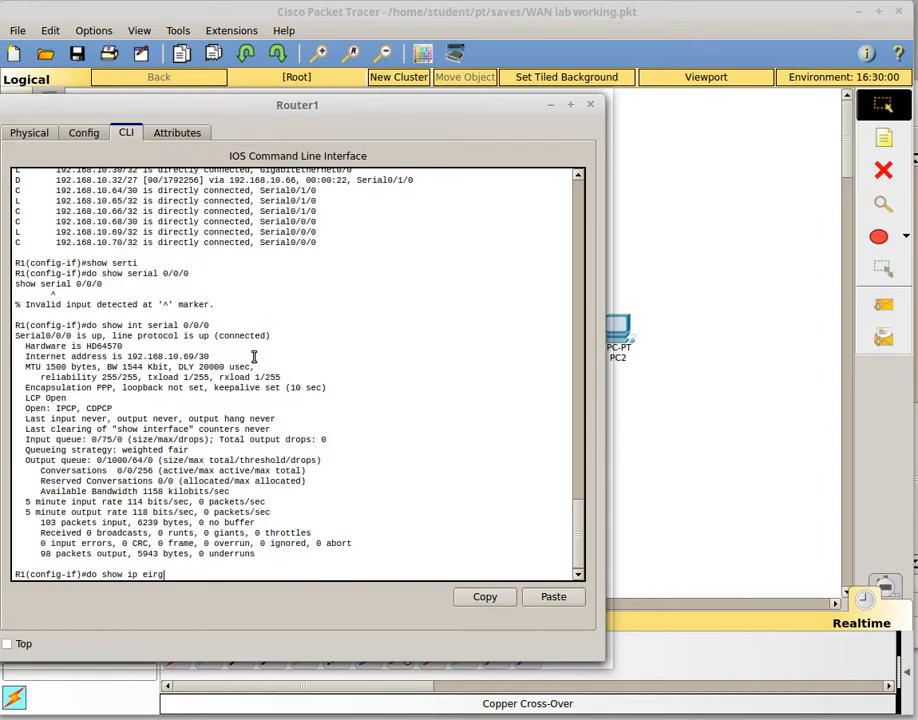
type("p")
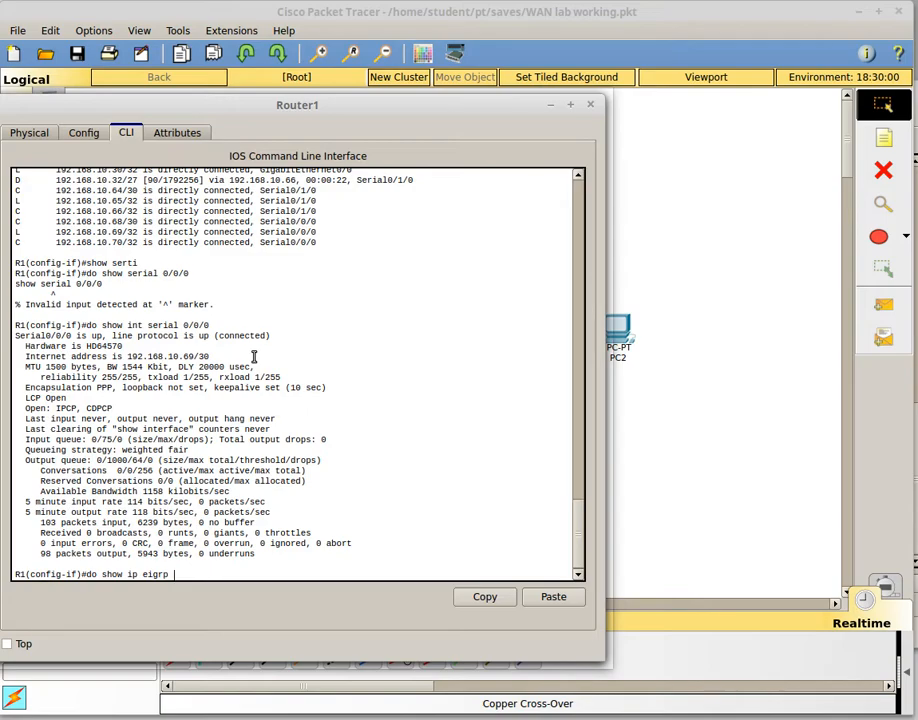
type("topology")
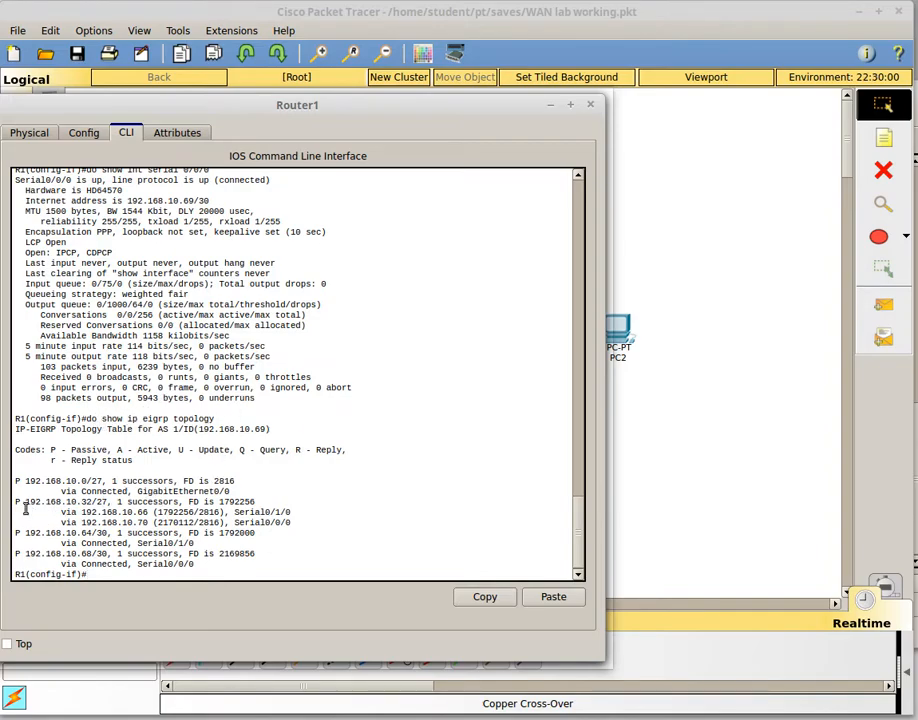
left_click_drag(60, 511, 290, 511)
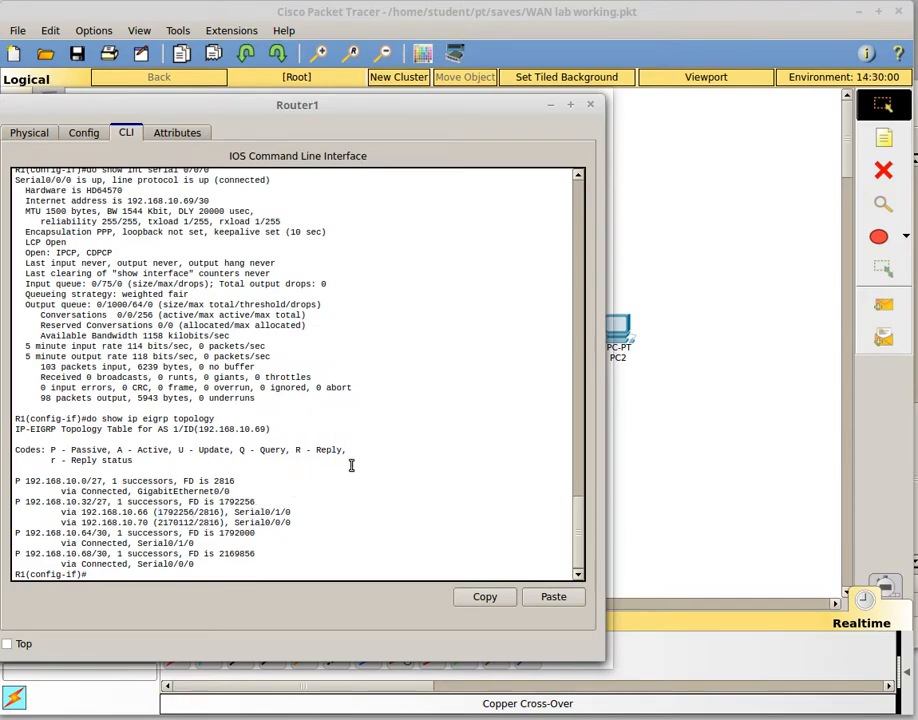
type("do show ip eigrp topology")
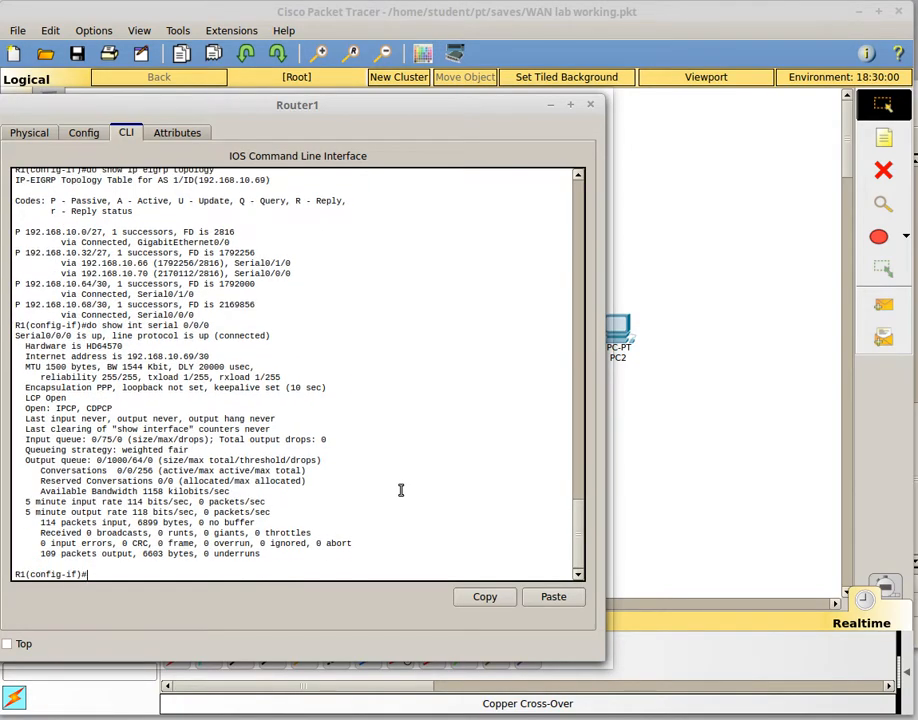
Redisplay Router1's Serial0/0/0 details and begin entering a bandwidth command
type("do show int serial 0/0/0")
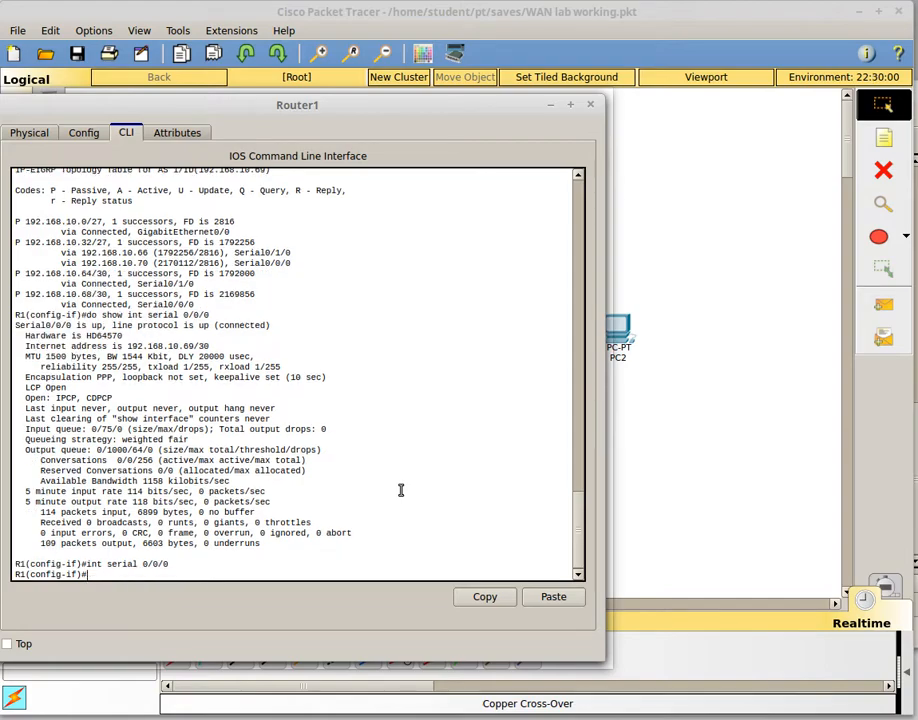
type("badn")
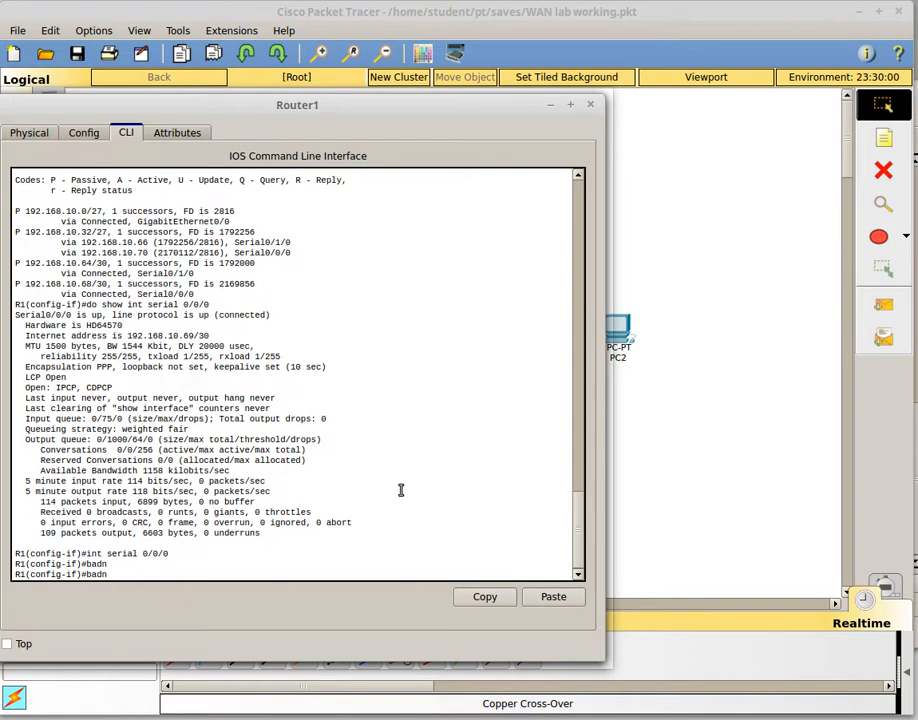
type("bandwidth 2000")
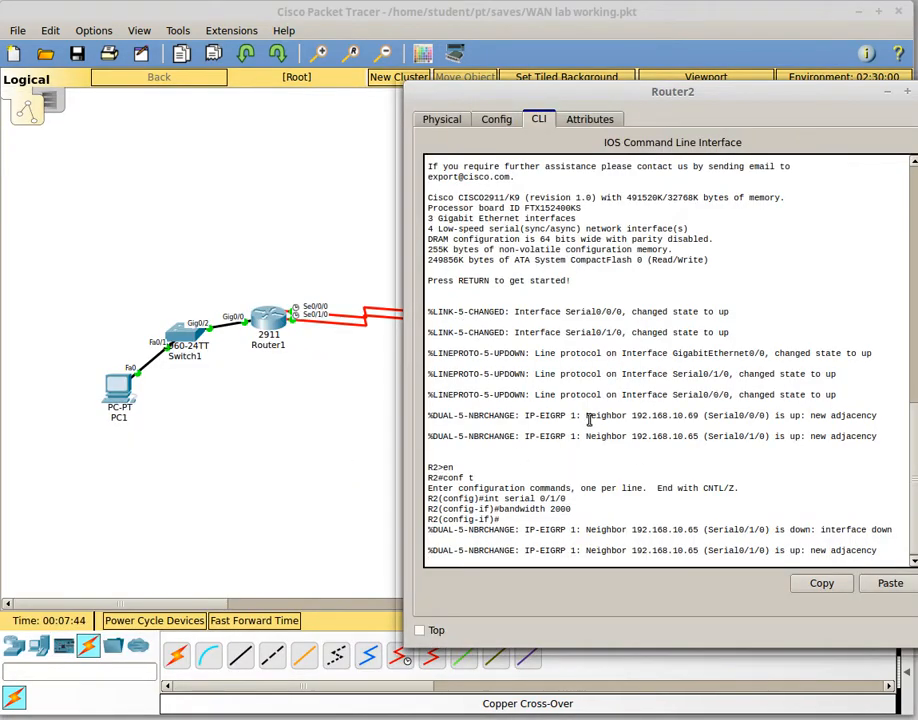
Set Router2's Serial0/0/0 bandwidth to 2000 and close Router2's window
type("int se")
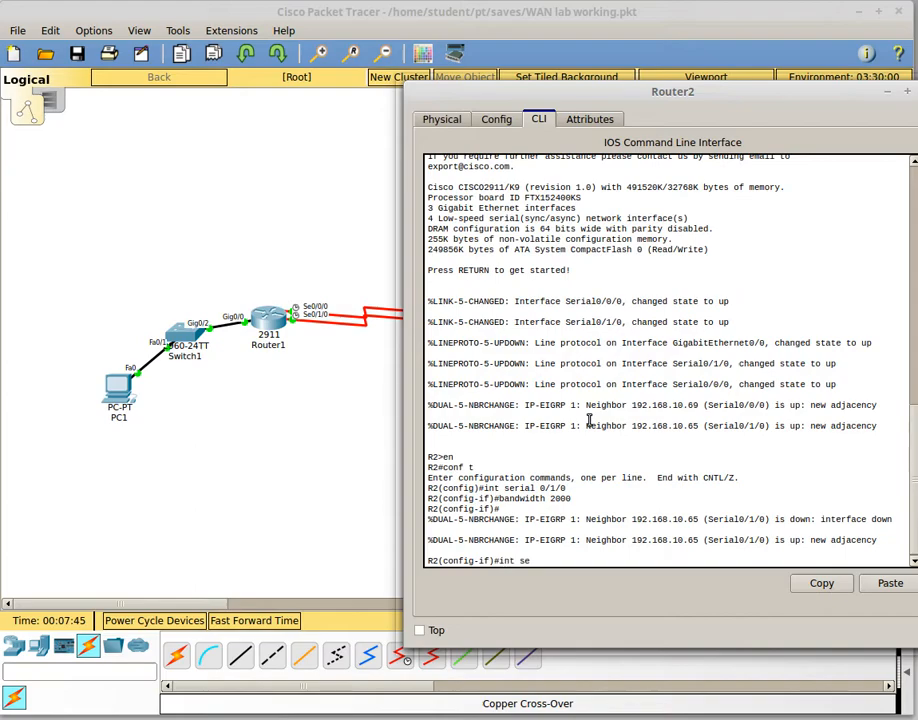
type("rial 0/0/0")
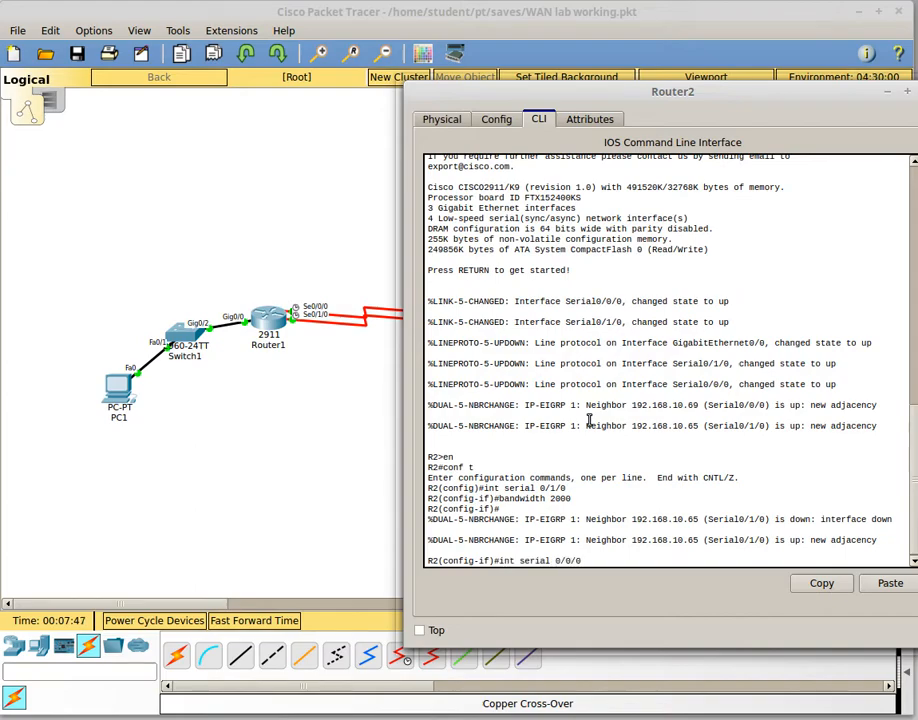
type("bandw")
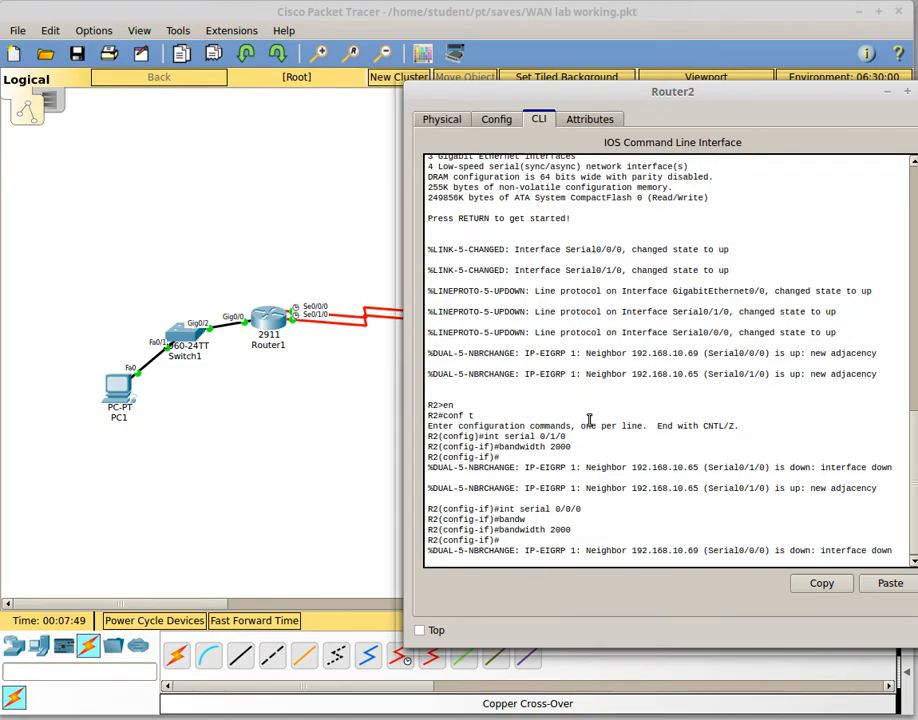
left_click(903, 91)
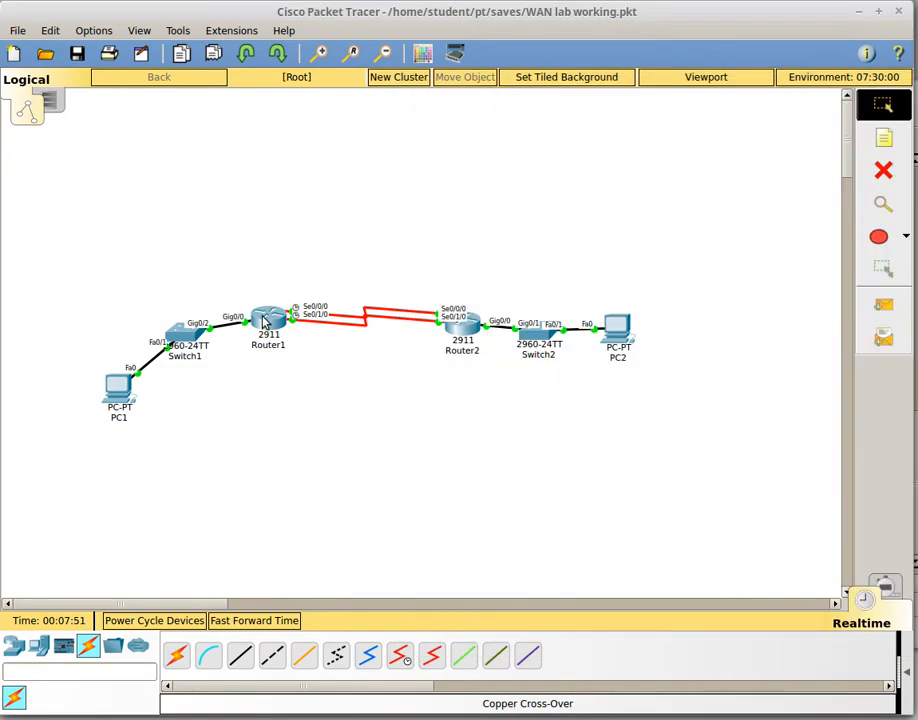
Show Router1's two equal-cost EIGRP paths (metric 1792256) to 192.168.10.32/27
left_click(268, 318)
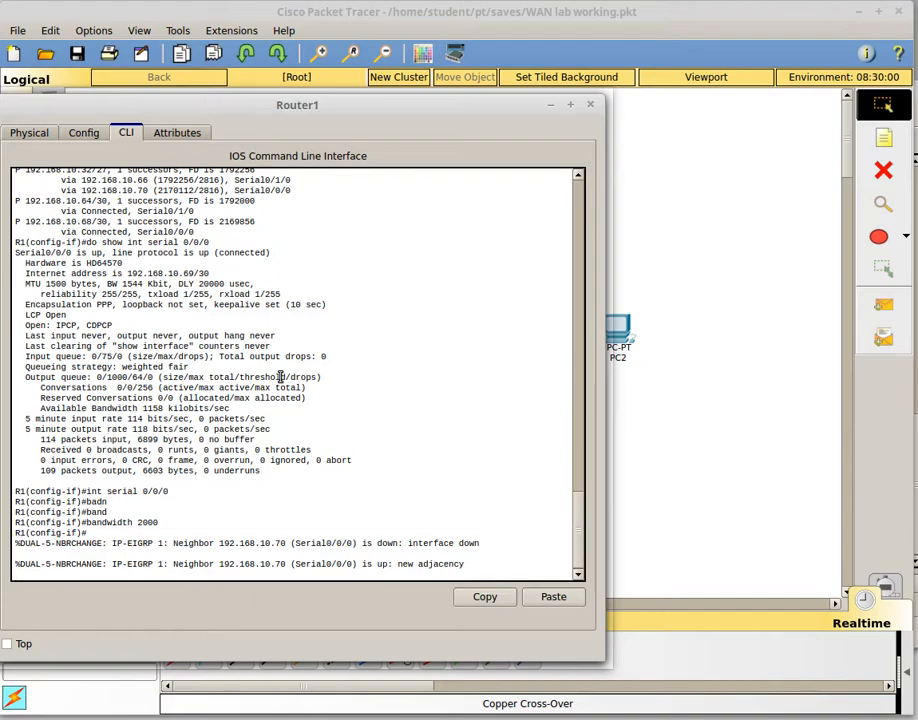
type("do show ip eigrp topology")
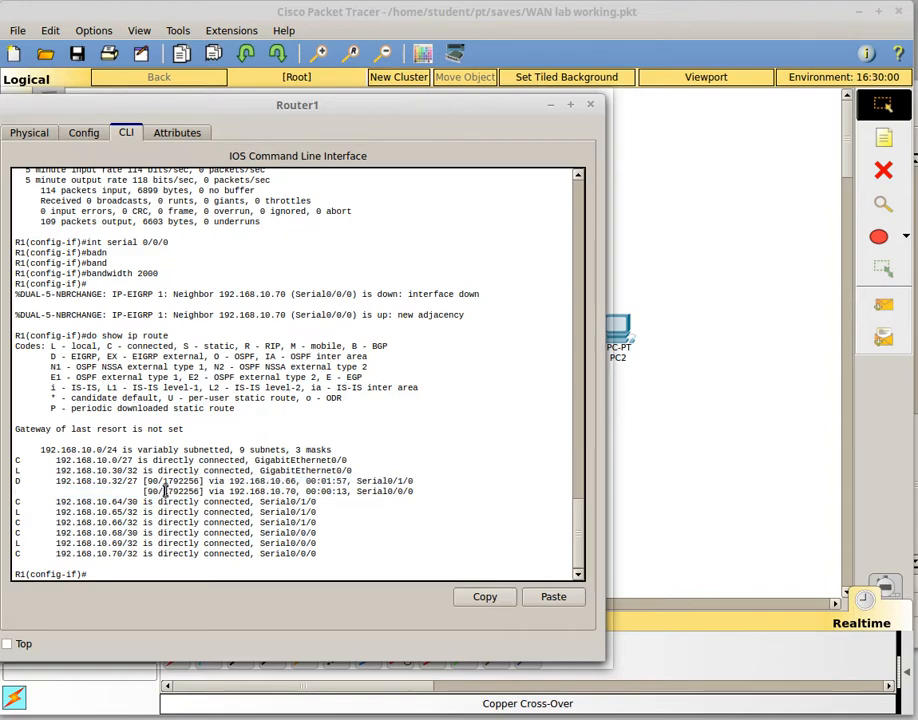
double_click(180, 491)
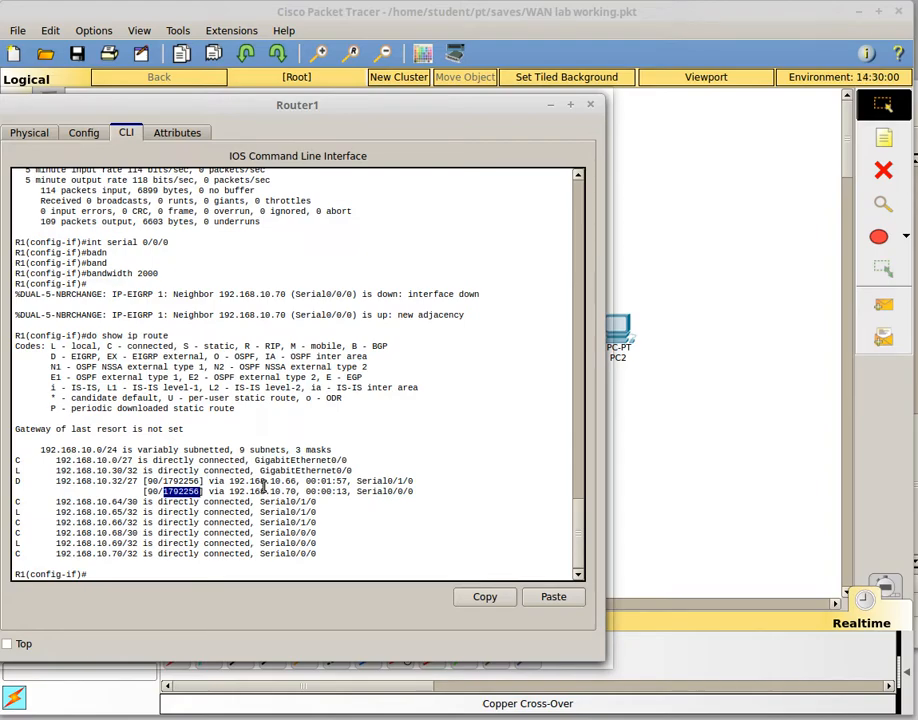
Check Router1's Serial0/0/0 (BW 2000 Kbit, delay 20000 usec), then apply delay 2001
type("do show ip route")
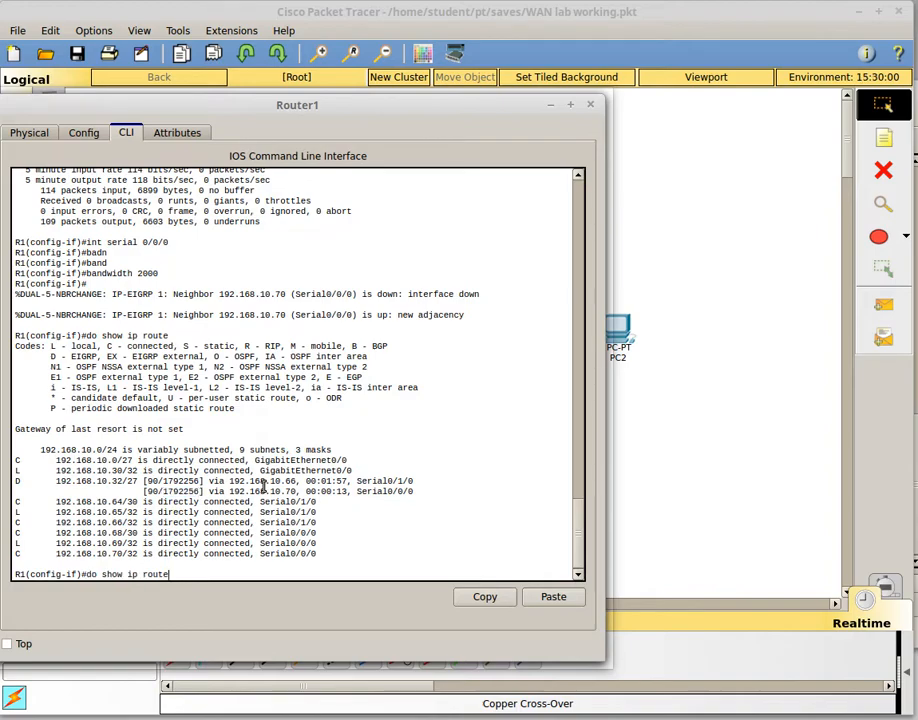
type("do show int serial 0/0/0")
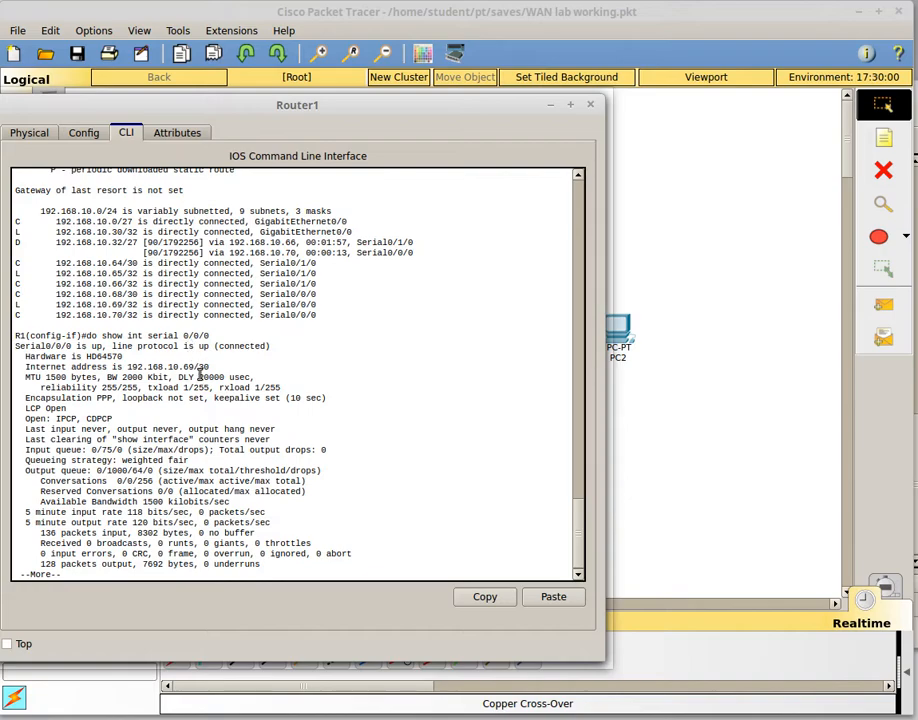
double_click(210, 377)
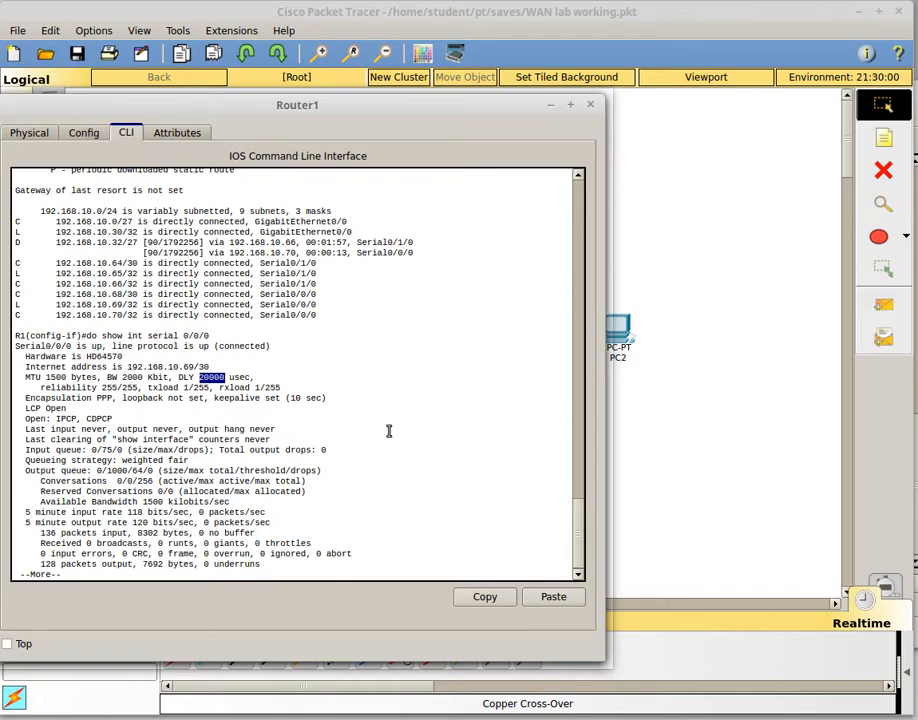
key("space")
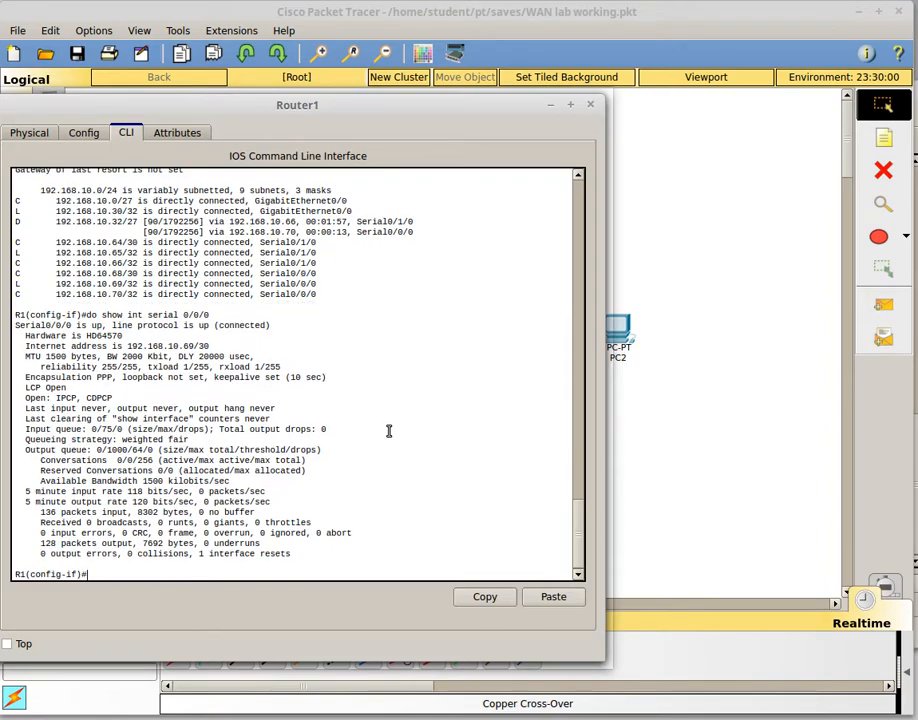
type("delay 2")
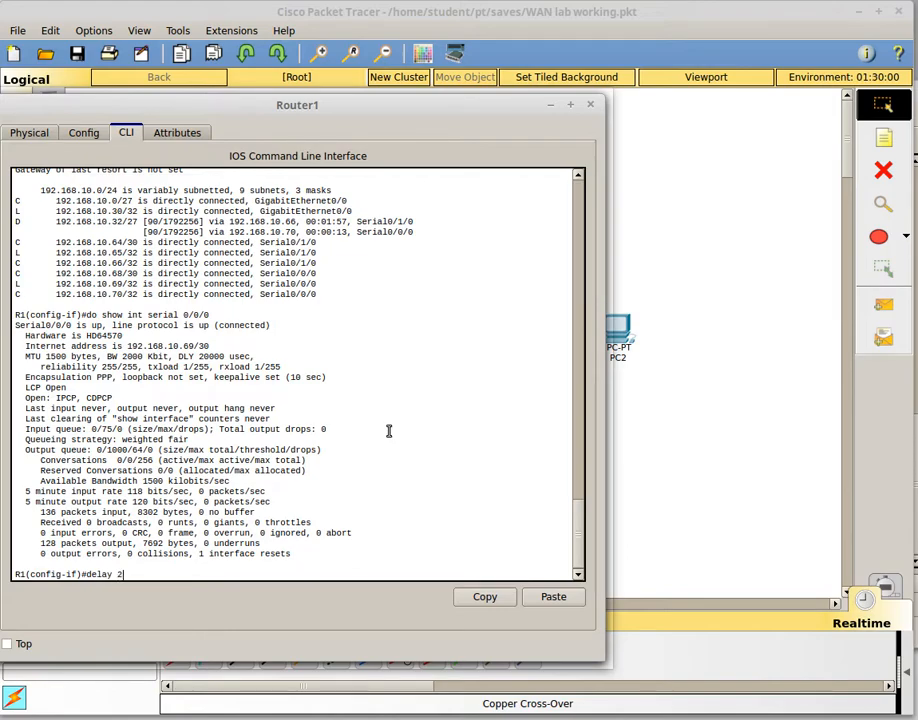
type("001")
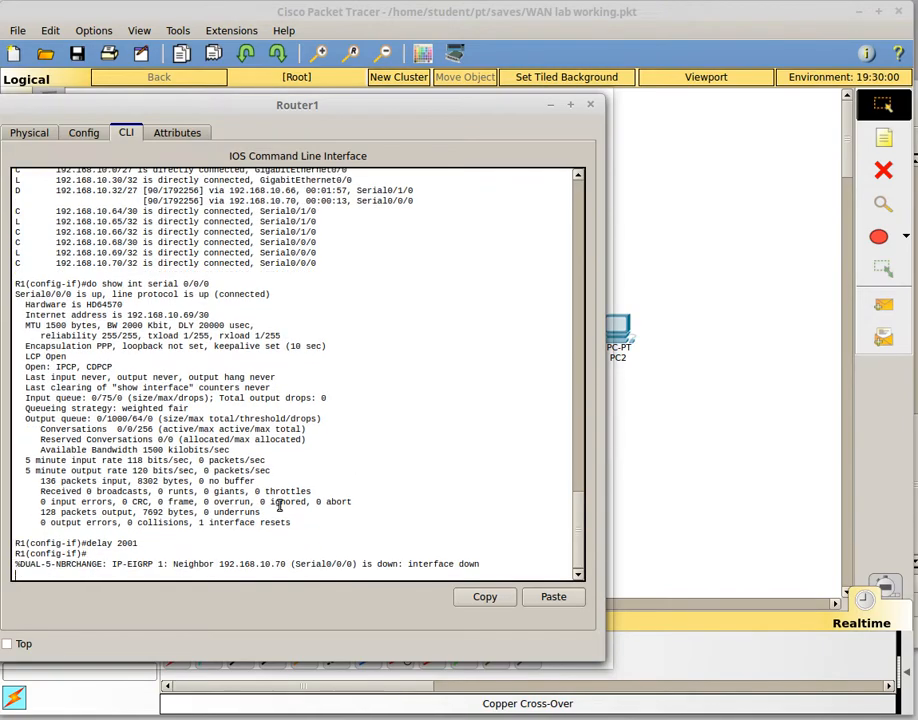
Apply delay 2001 on Router2's Serial0/0/0, then return to Router1's CLI
left_click(589, 104)
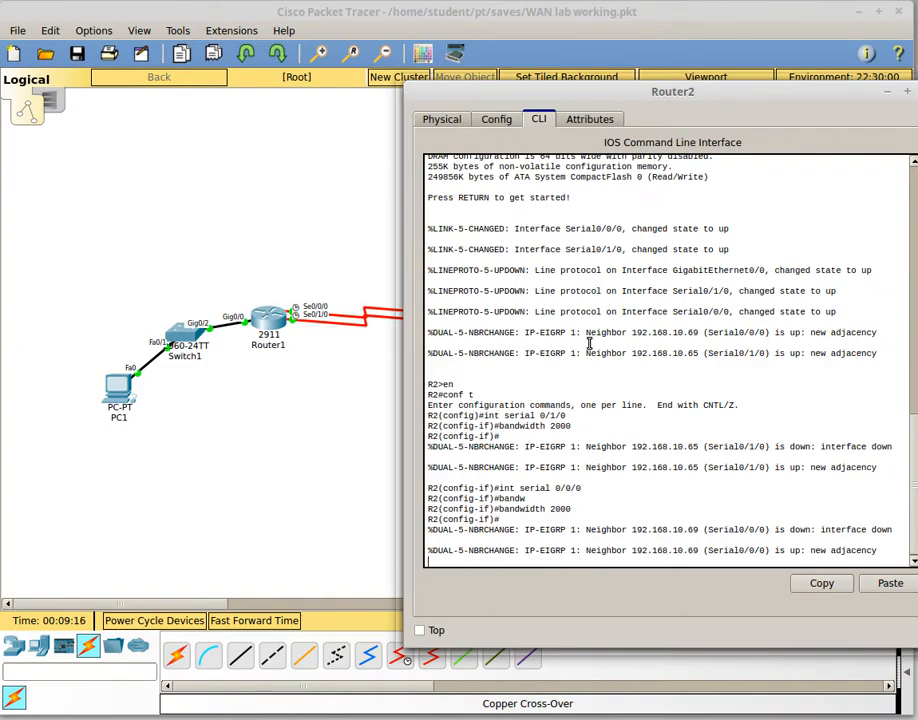
type("delay 2001")
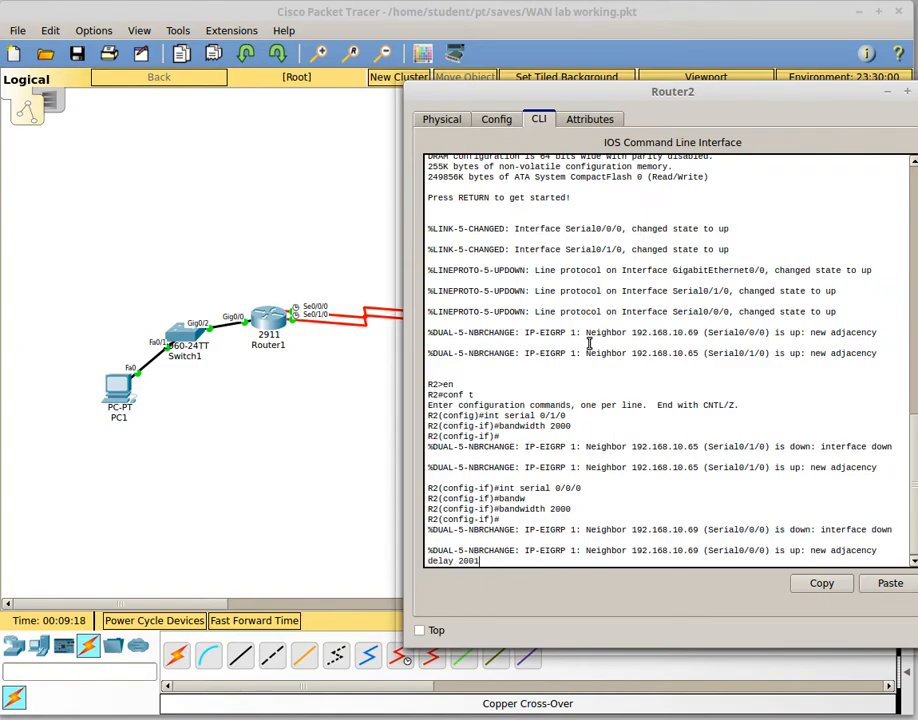
left_click(906, 91)
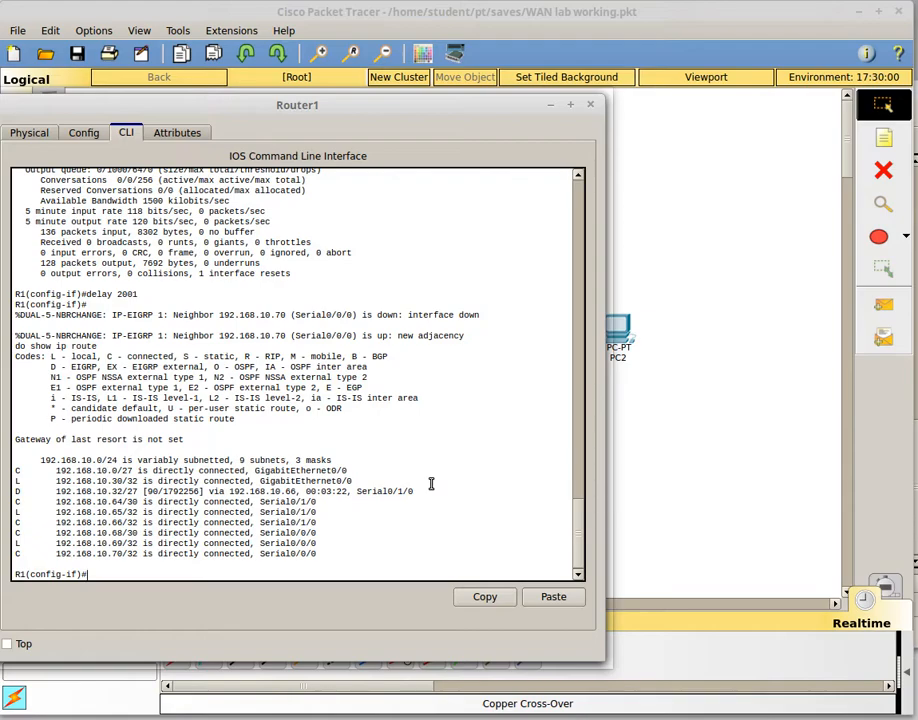
Display Router1's output and highlight the Serial0/0/0 path metric 1792512
type("do show int serial 0/0/0")
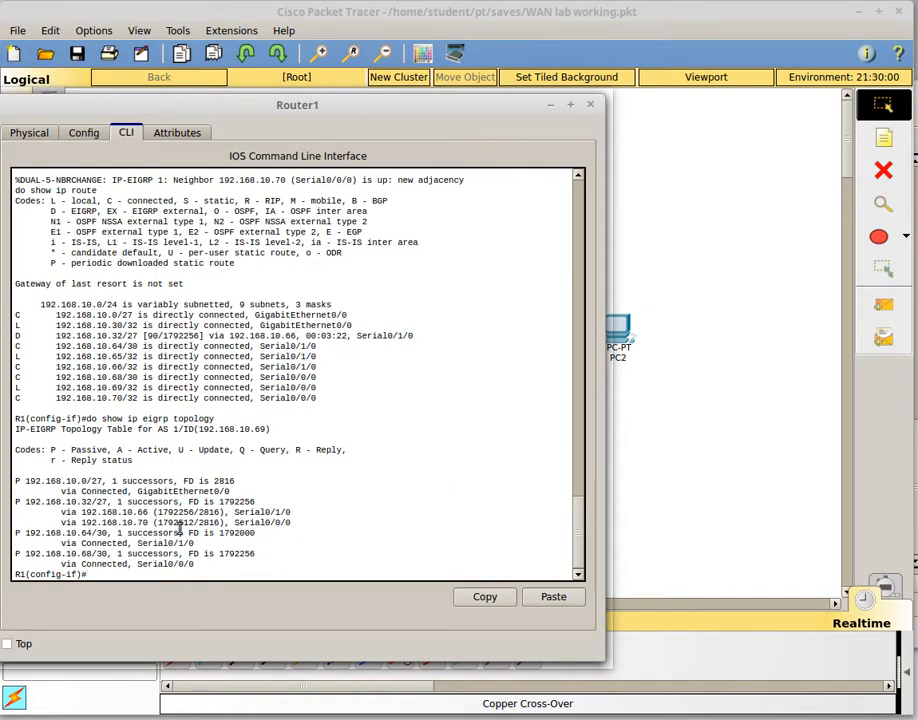
double_click(175, 511)
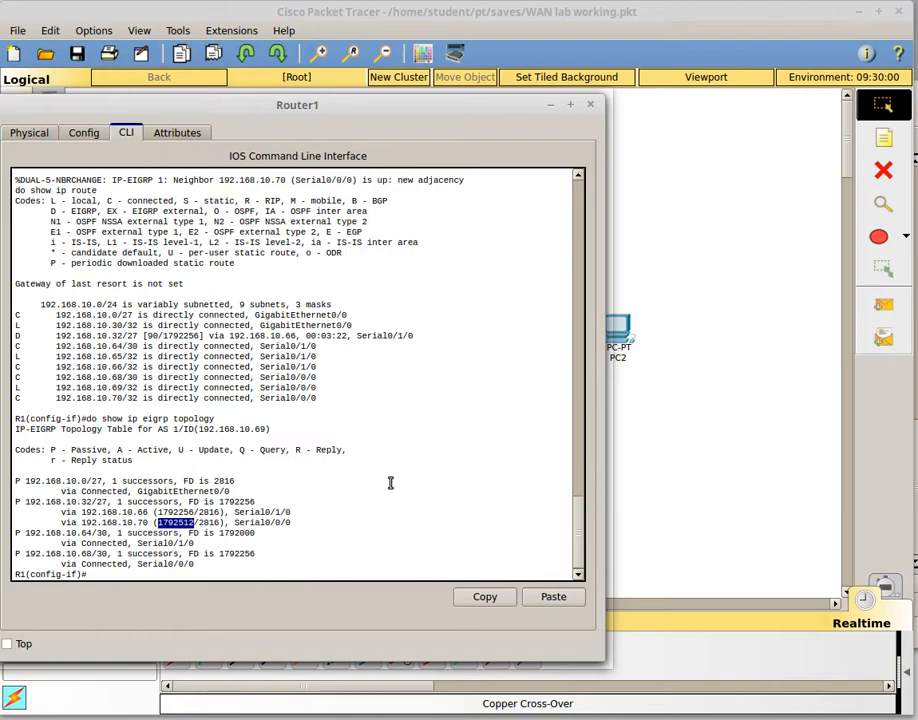
mouse_move(430, 470)
type("n")
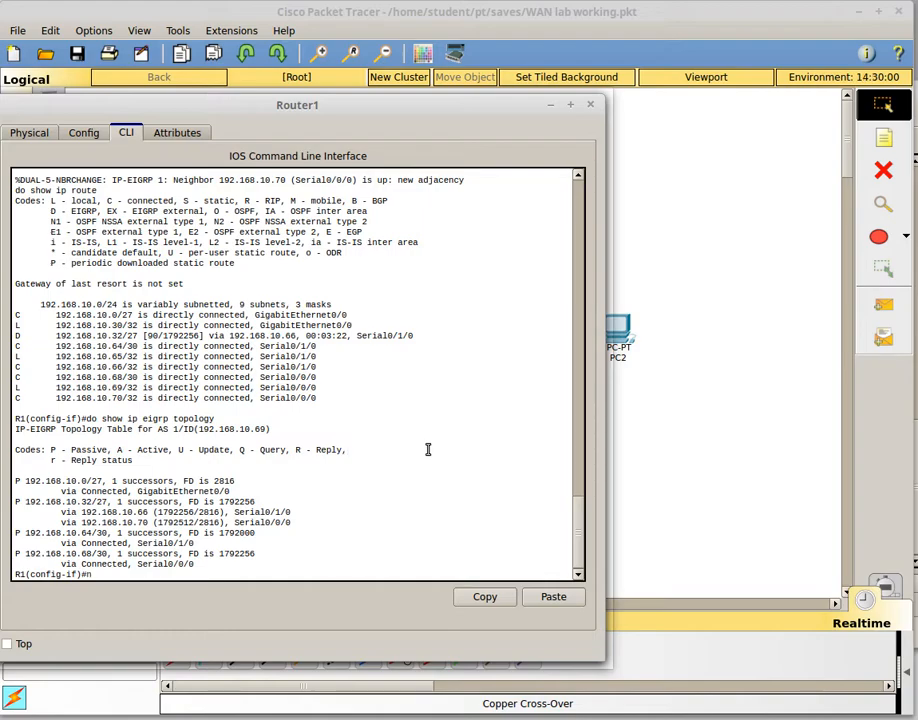
Enter EIGRP 1 router mode, view the 1–128 variance range, and set variance 2
type("router eigrp 1")
type("variance")
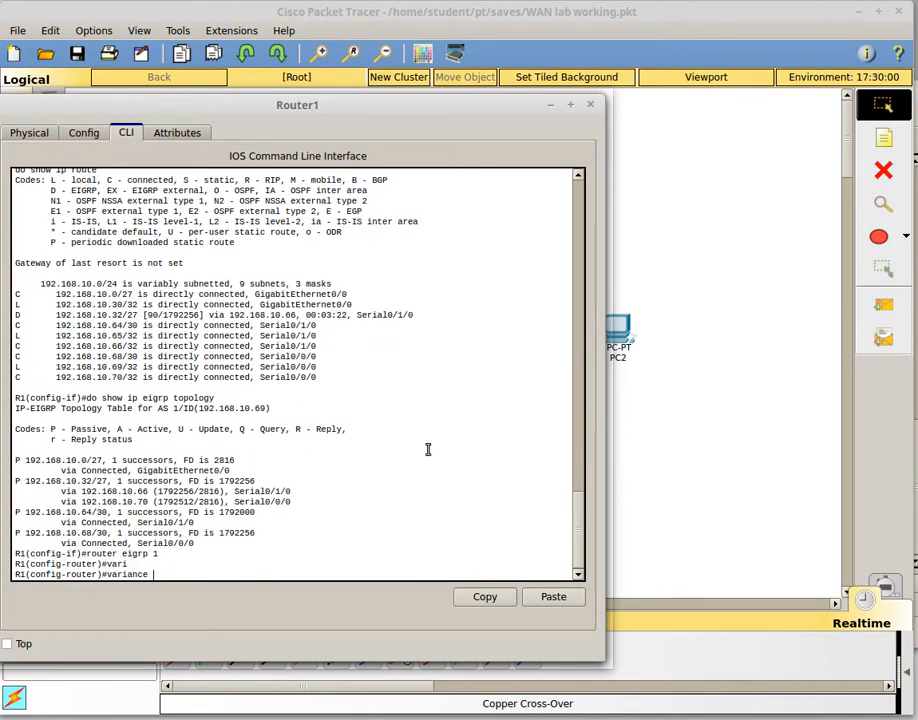
type("2")
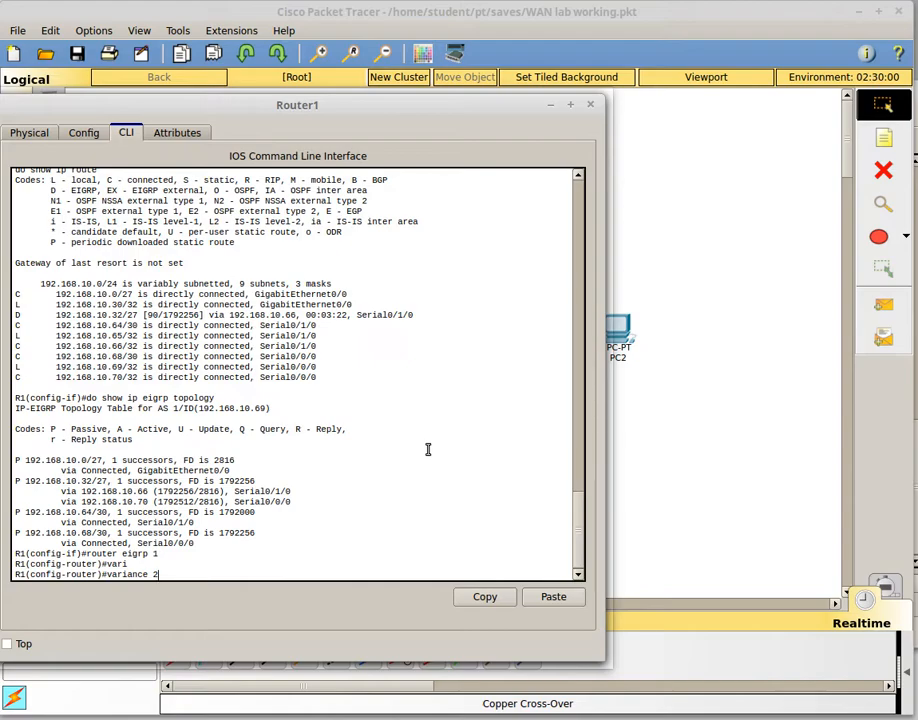
type("?")
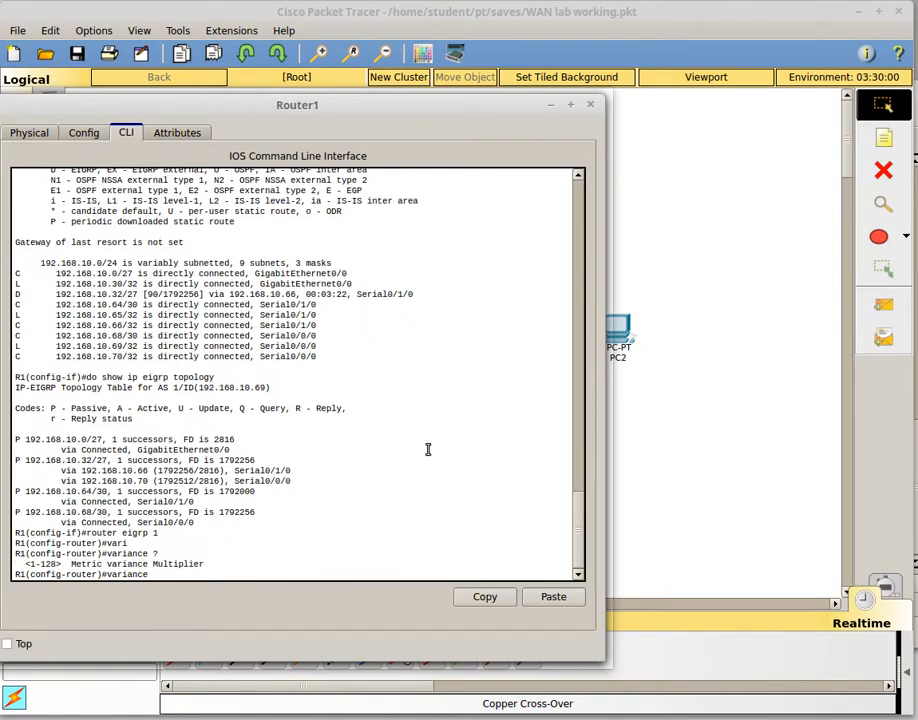
type("2")
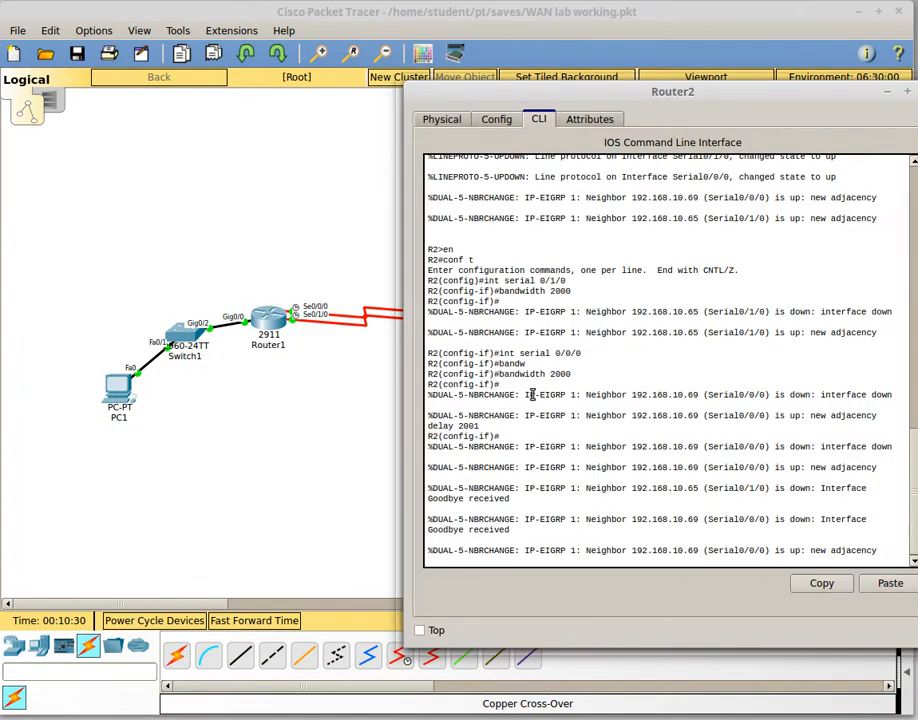
Show Router1's routing table and highlight both EIGRP routes to 192.168.10.32/27
type("router eigrp 1")
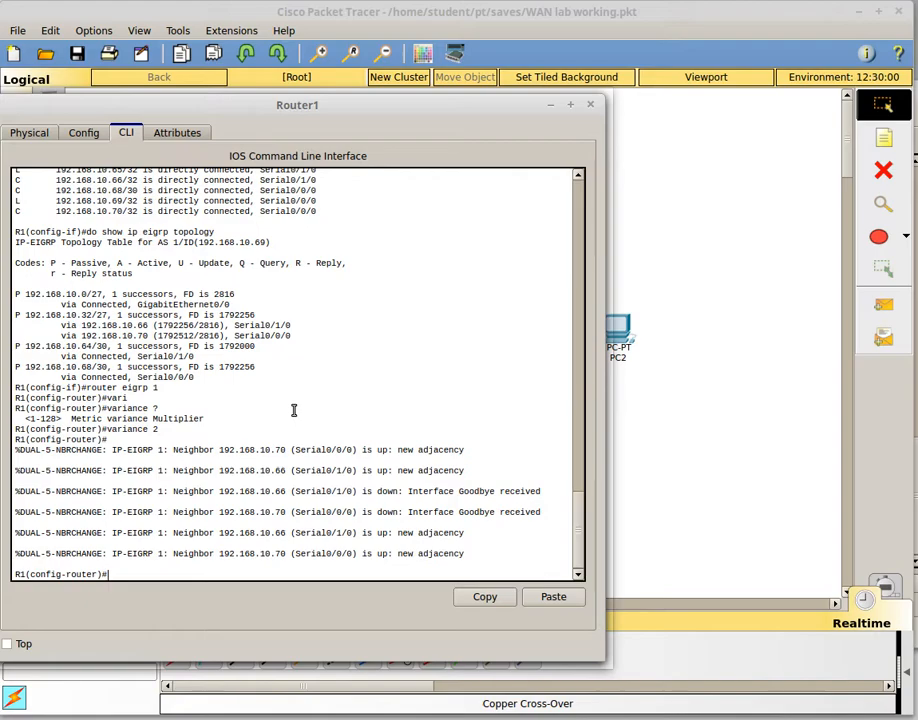
type("do show ip route")
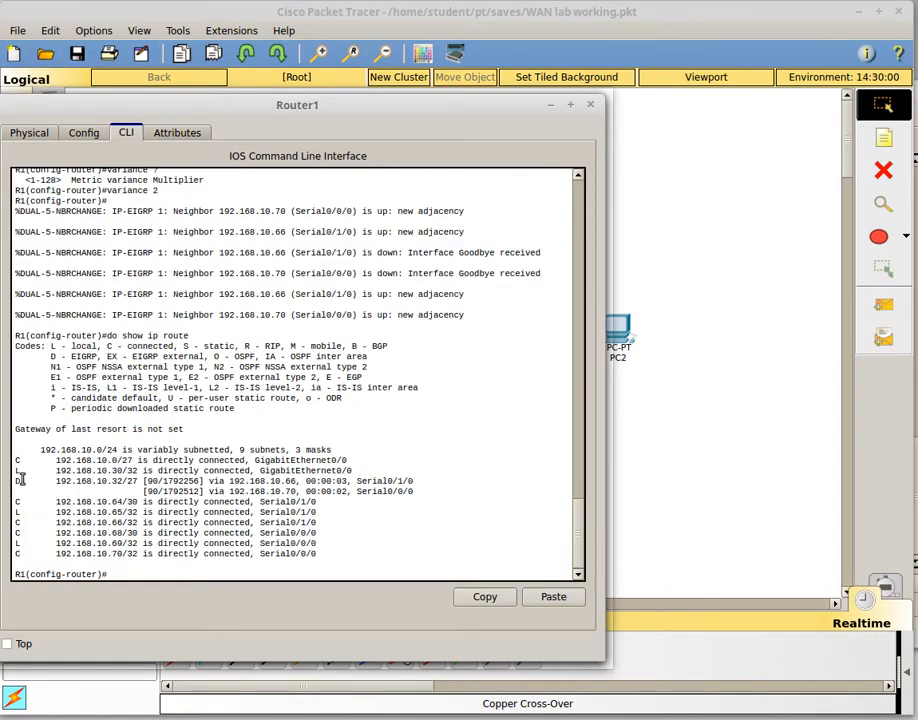
left_click_drag(16, 481, 430, 491)
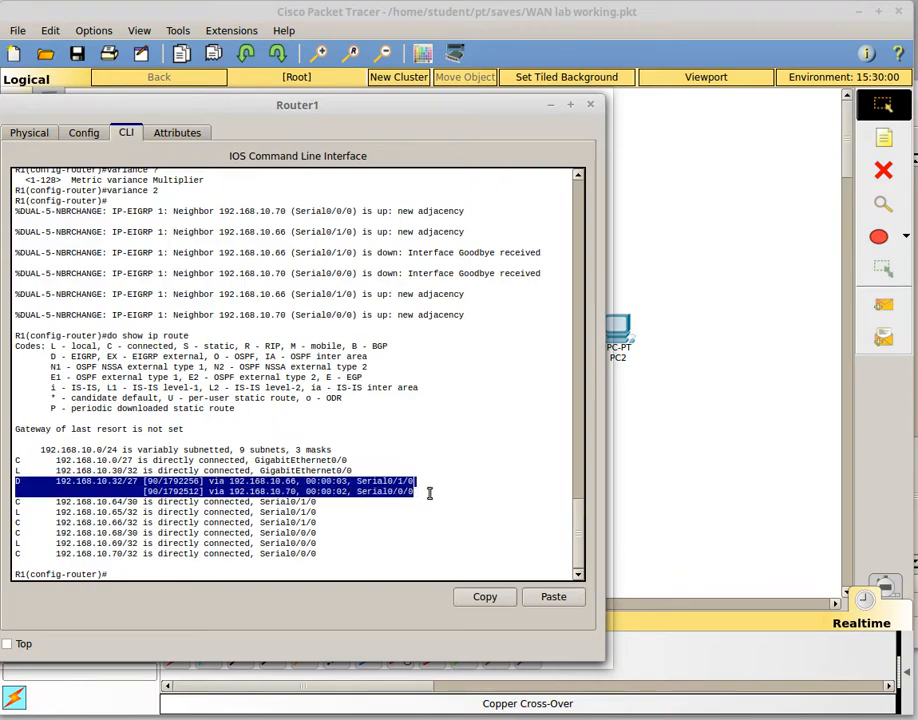